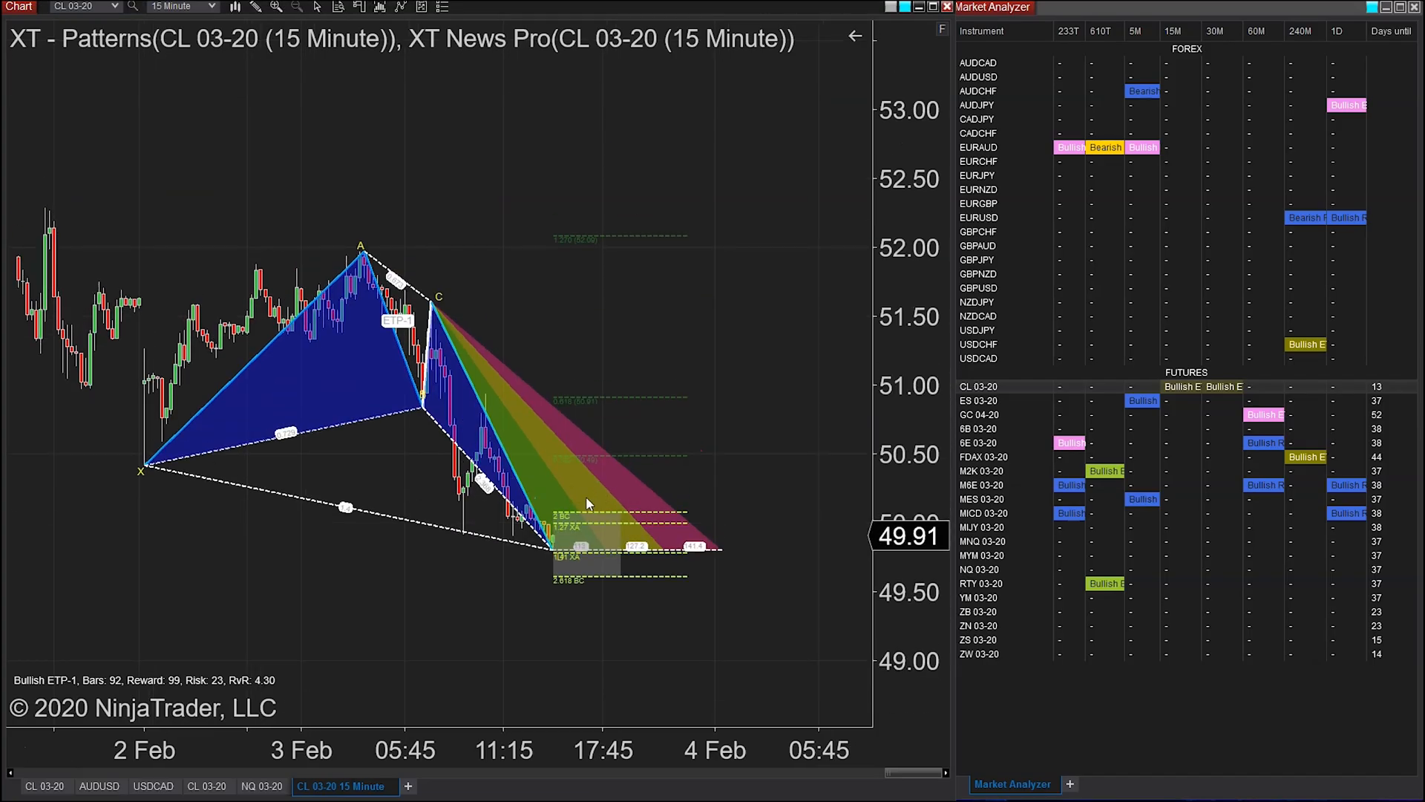
mouse_move(560, 459)
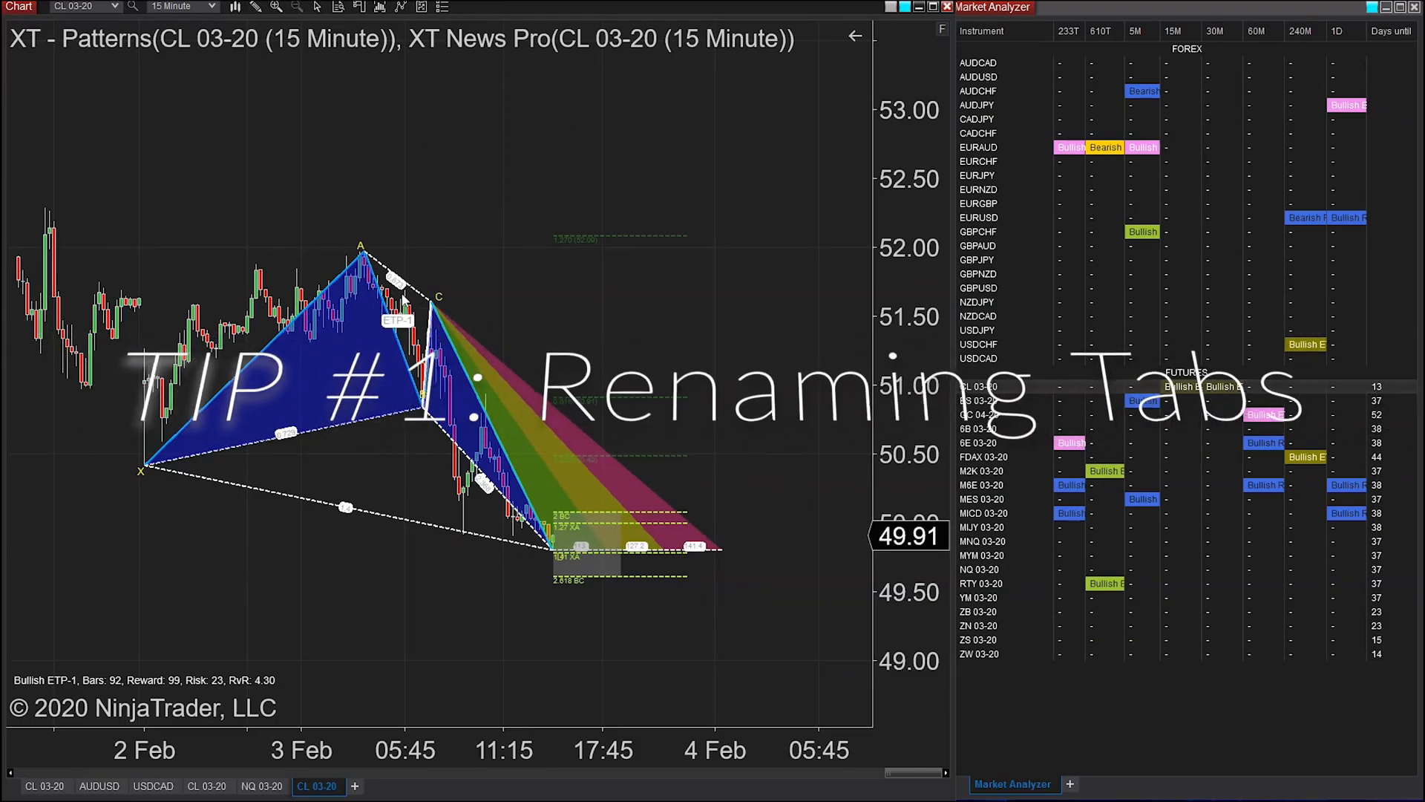
mouse_move(423, 266)
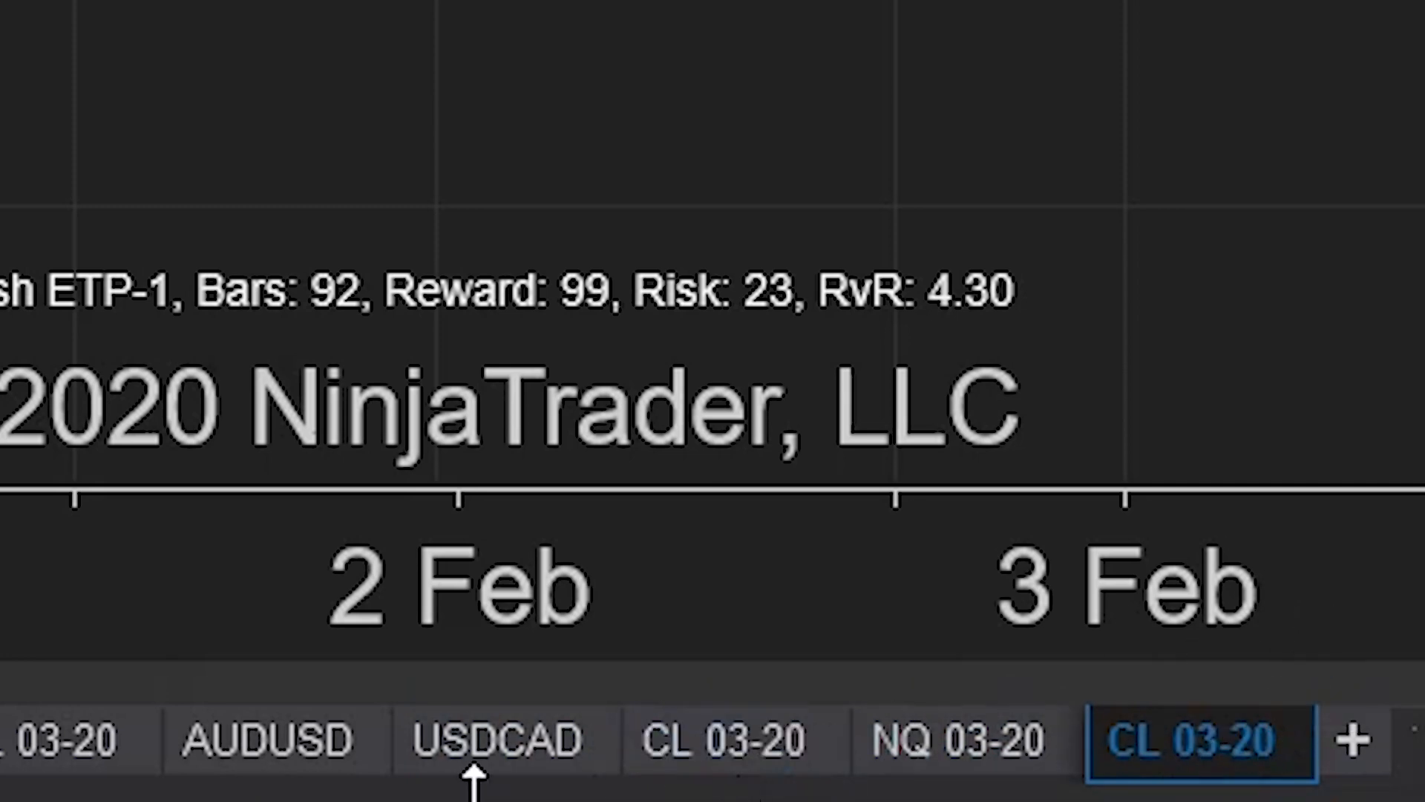
mouse_move(1164, 763)
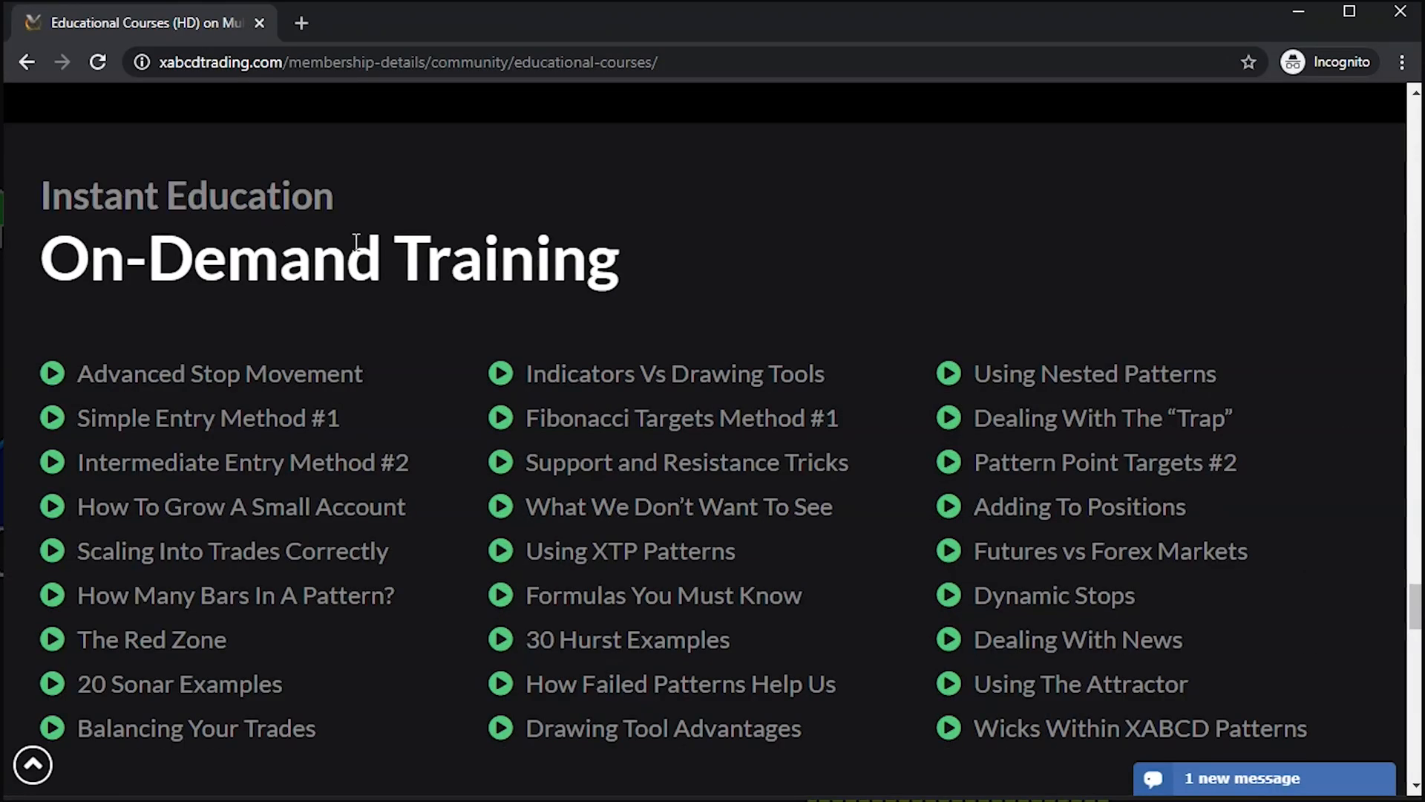
mouse_move(235, 445)
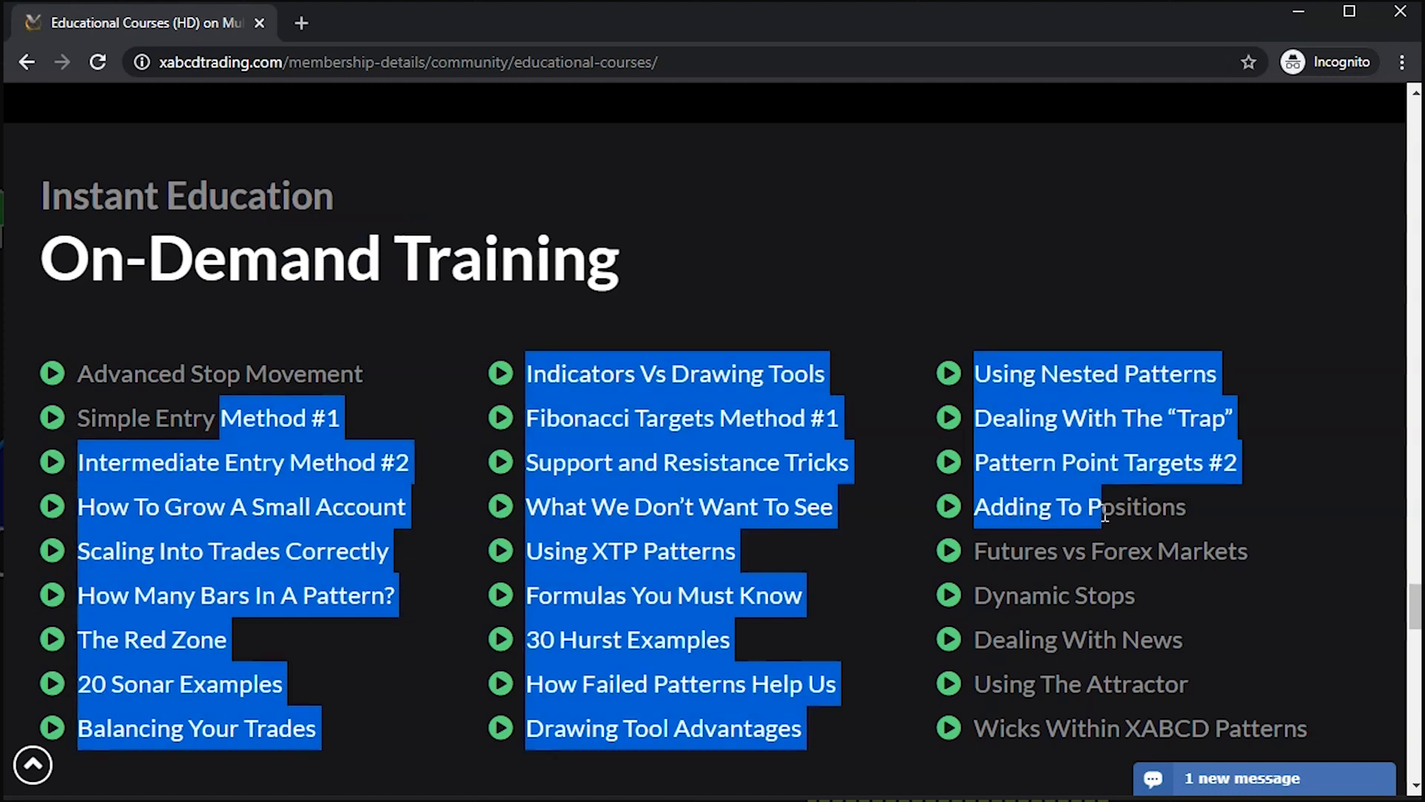
left_click(1014, 361)
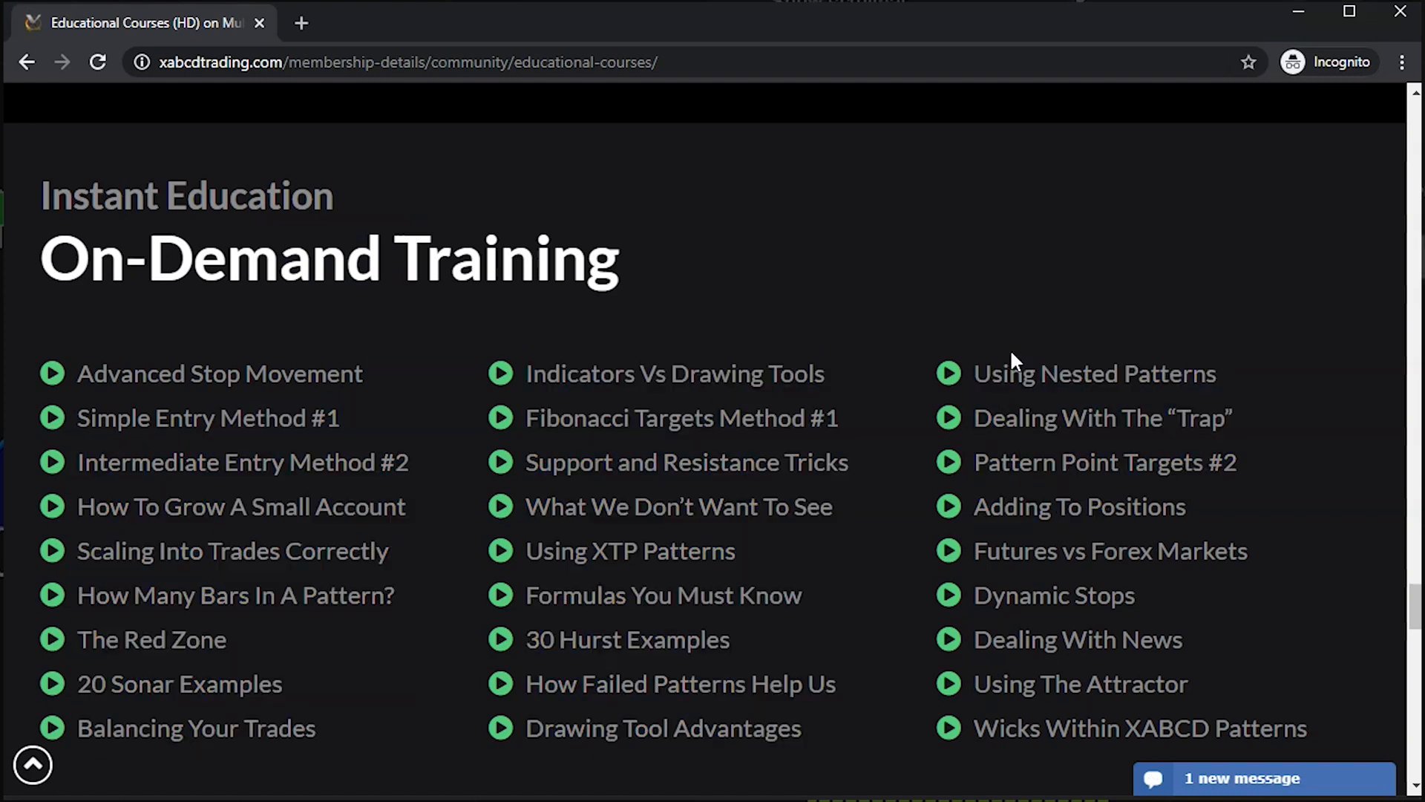
mouse_move(864, 373)
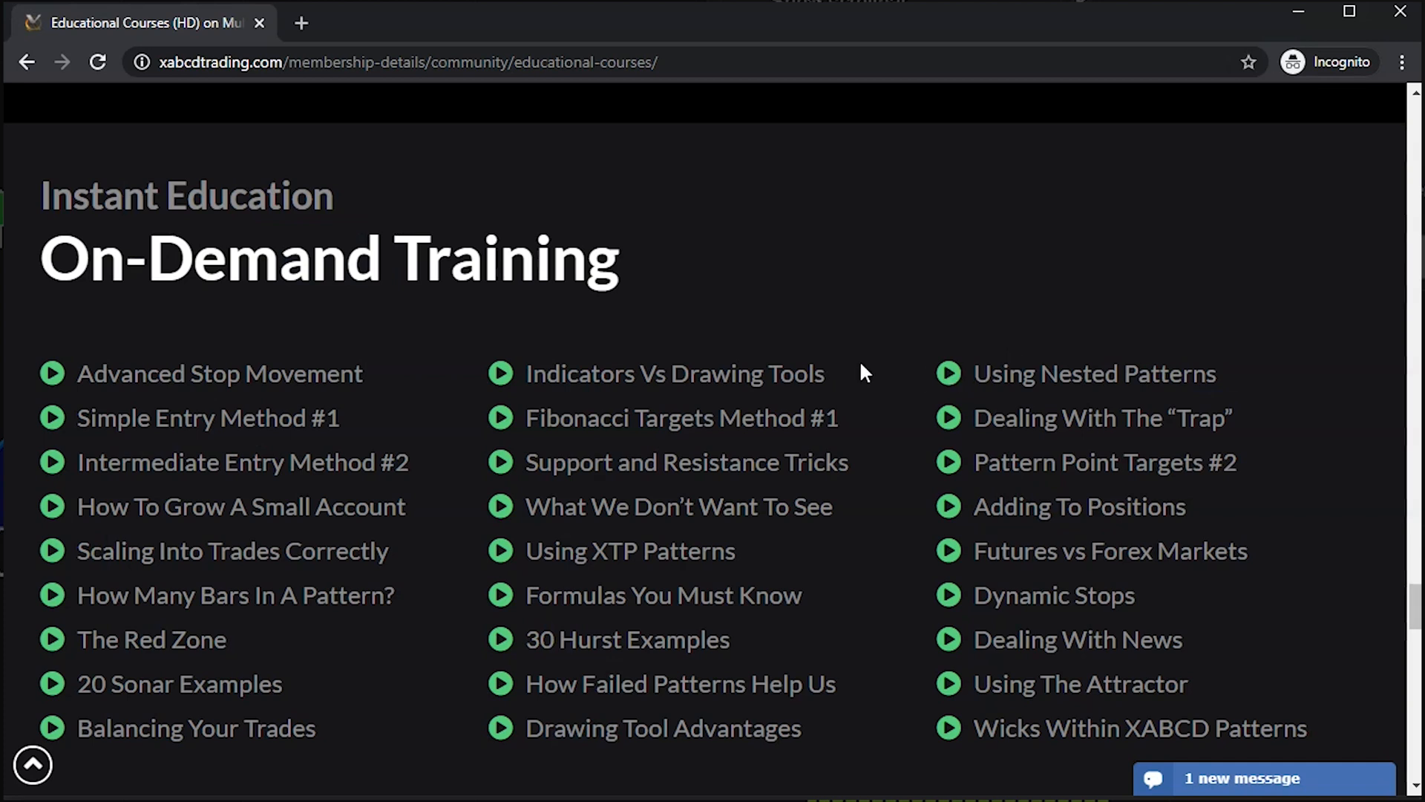
mouse_move(281, 109)
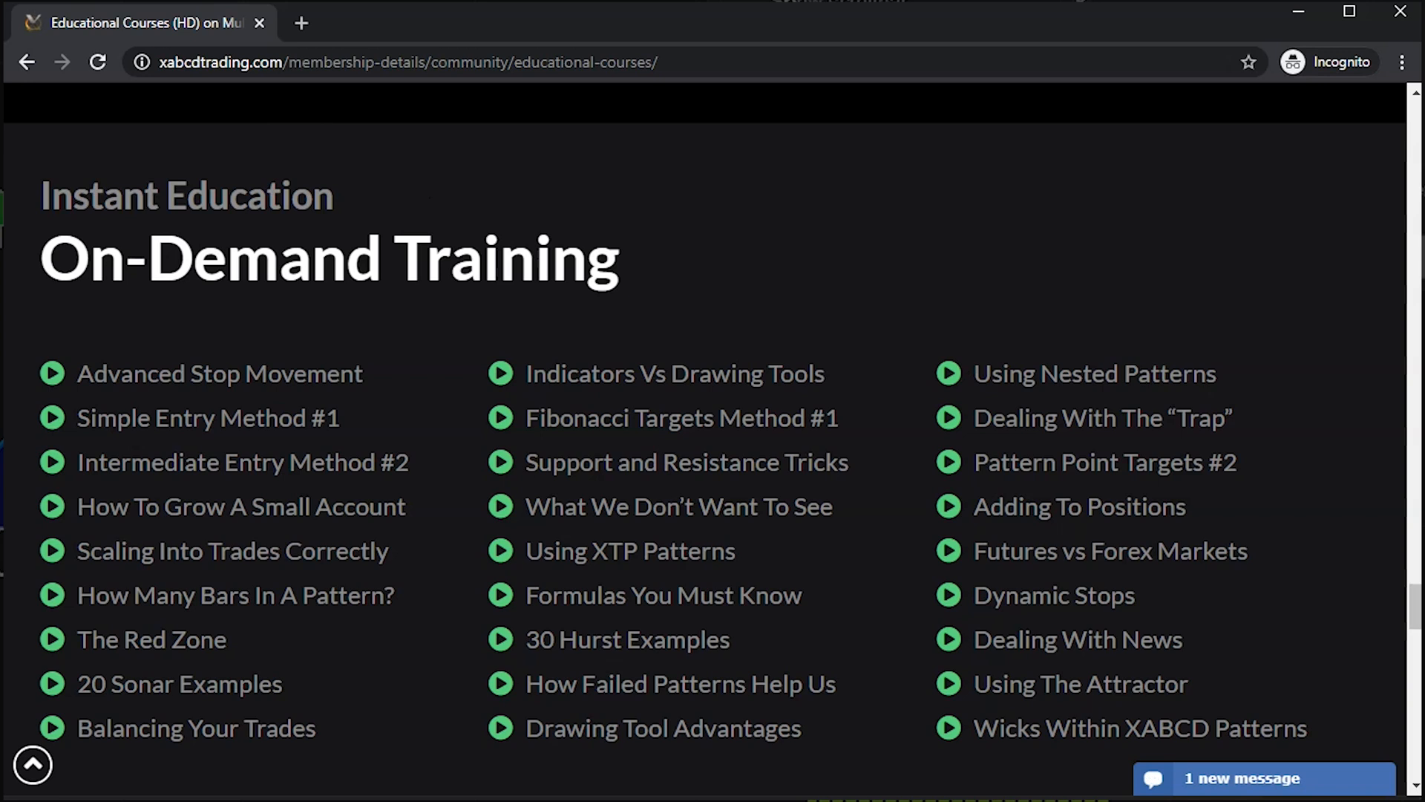
left_click(410, 62)
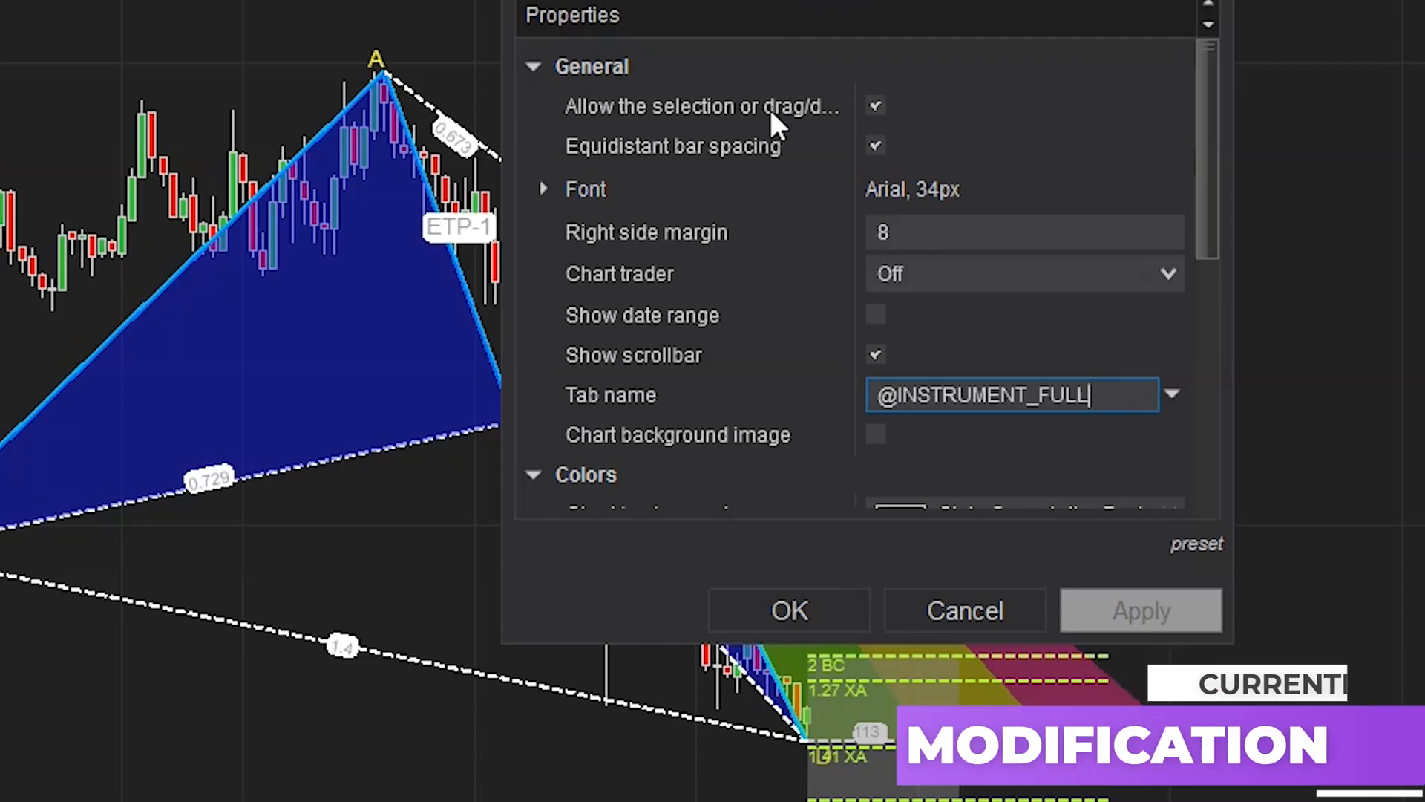
mouse_move(772, 123)
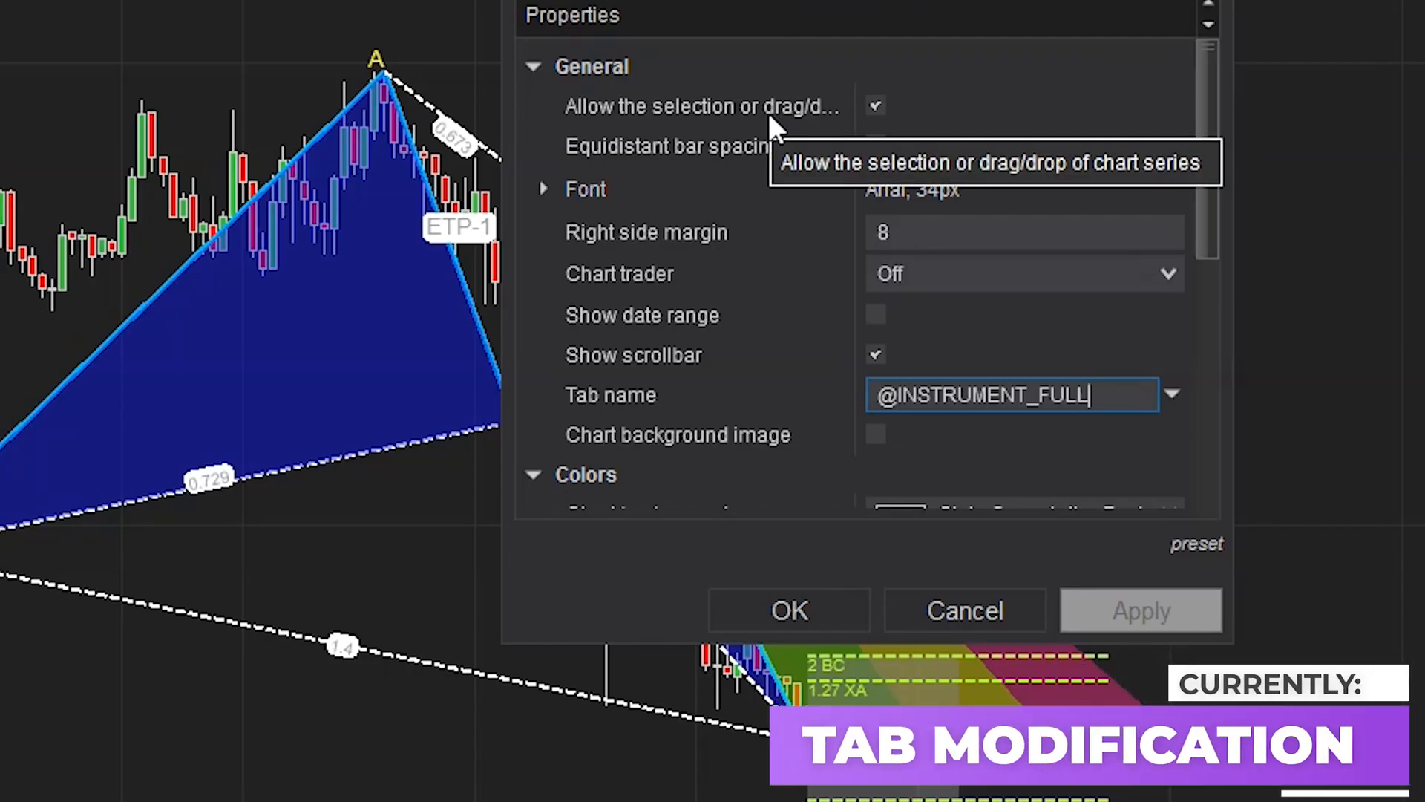
left_click(1172, 393)
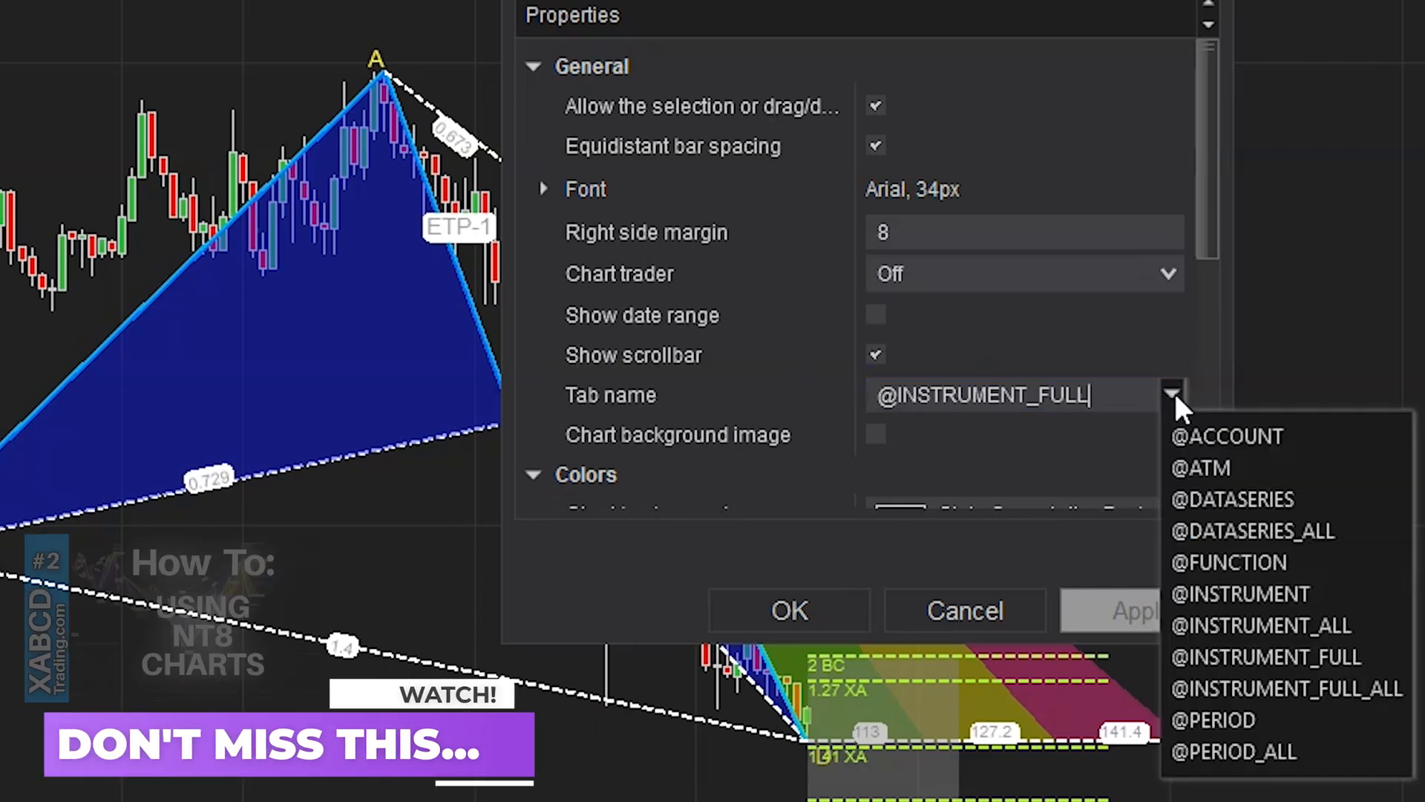
mouse_move(1217, 607)
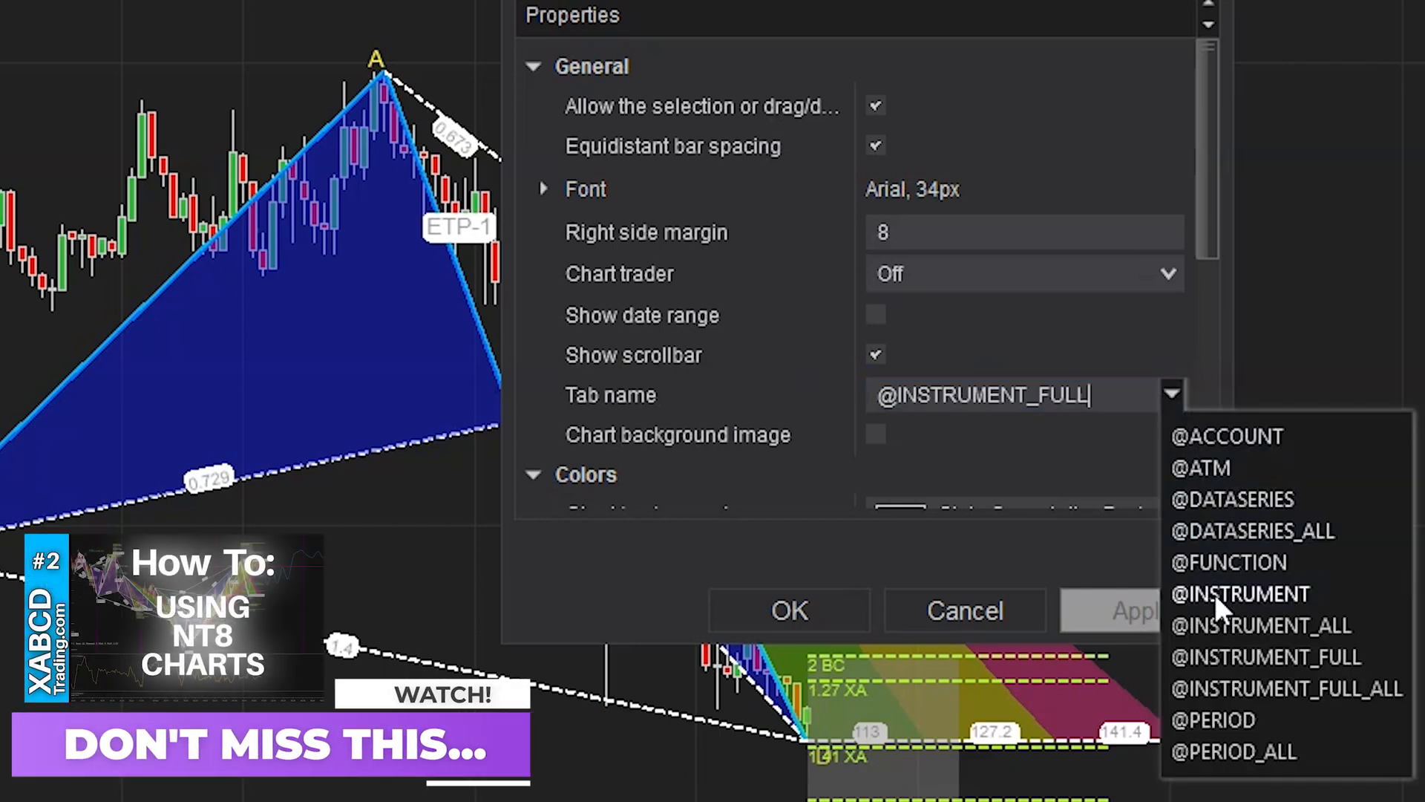
mouse_move(1218, 719)
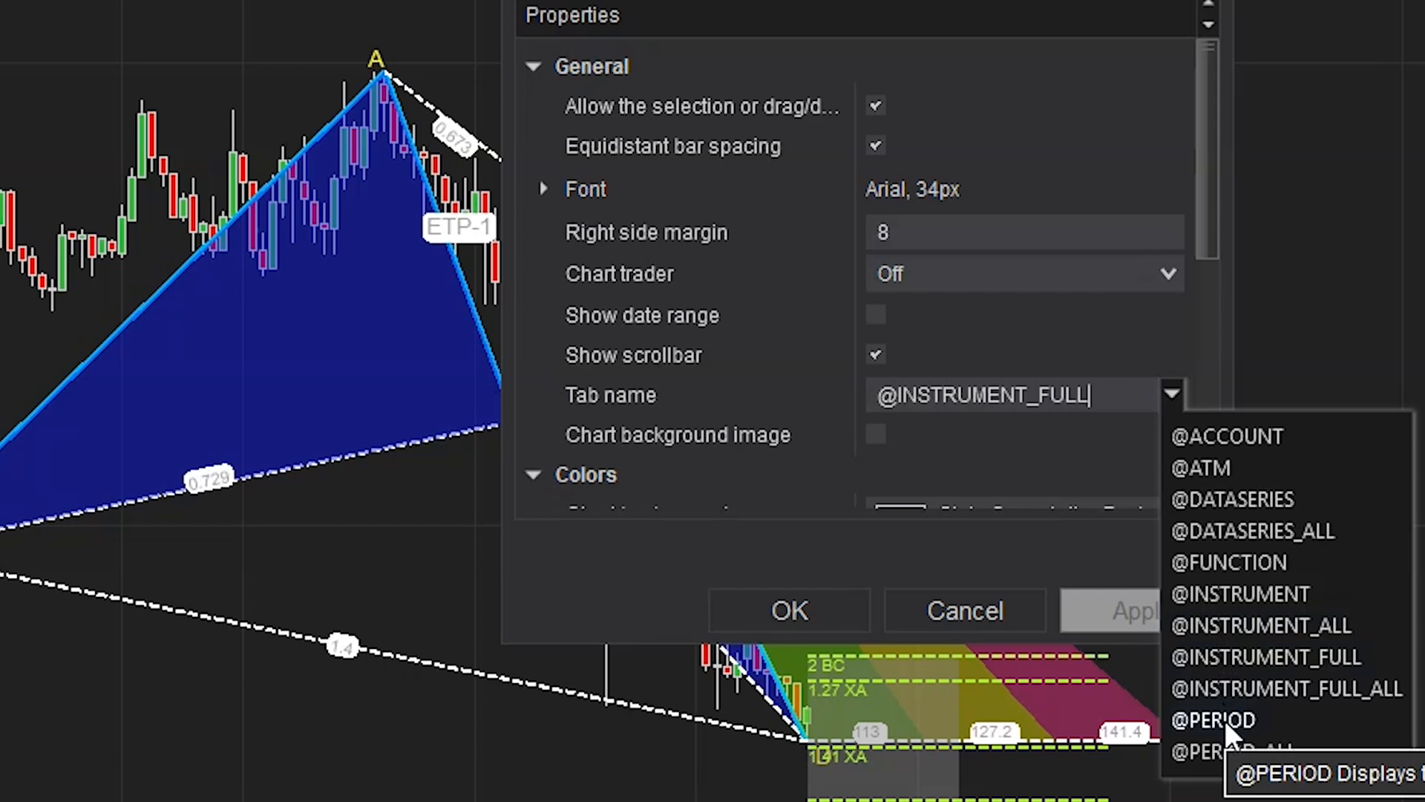
left_click(1213, 718)
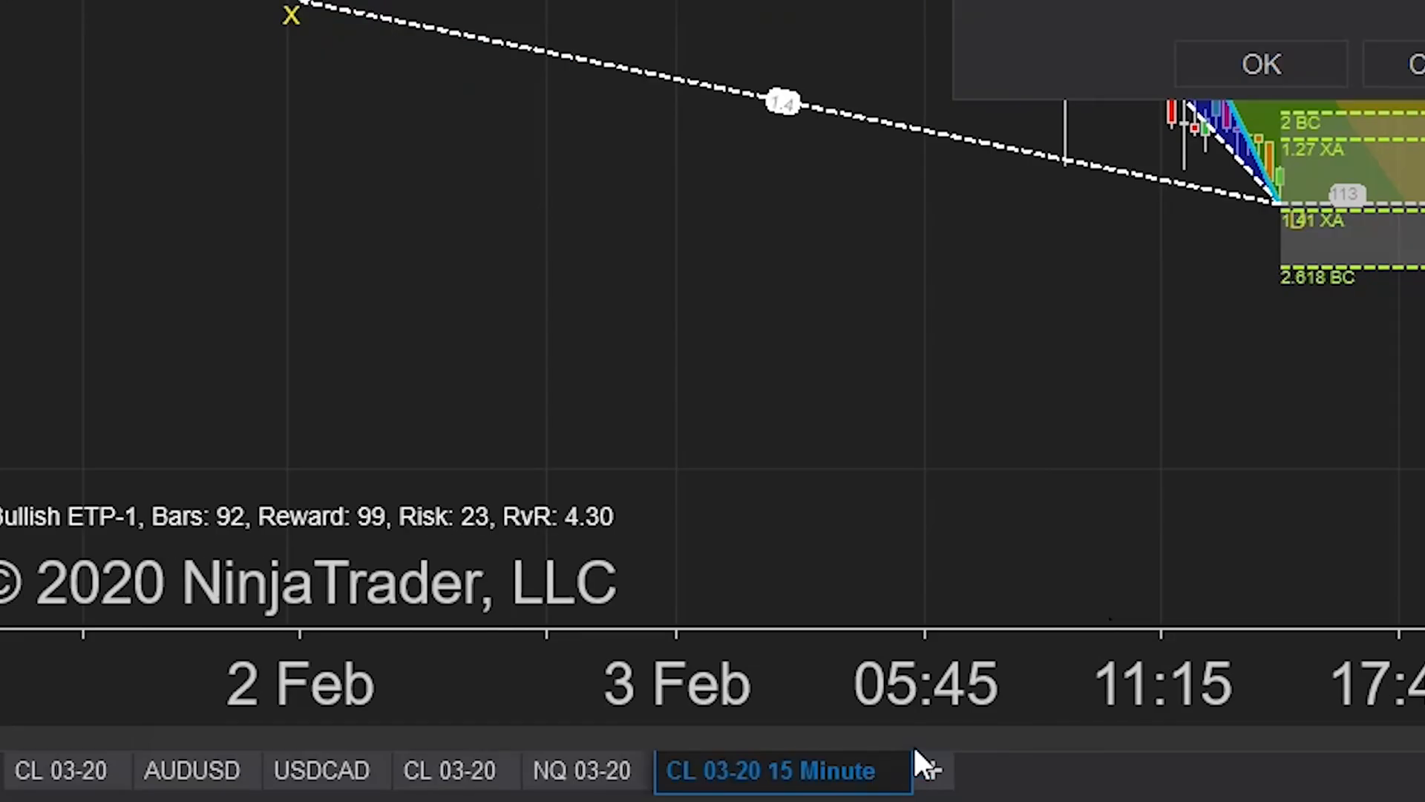
mouse_move(1277, 402)
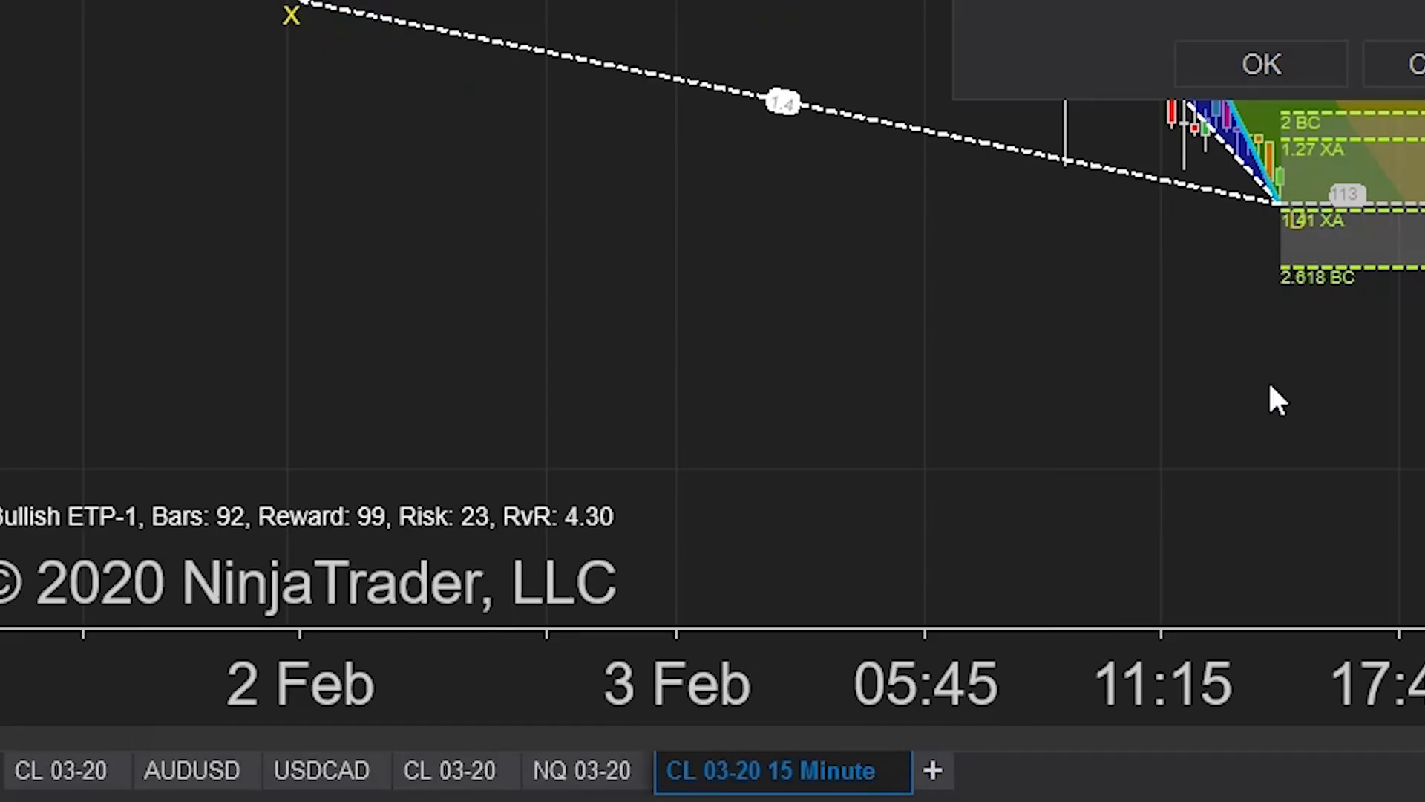
mouse_move(904, 544)
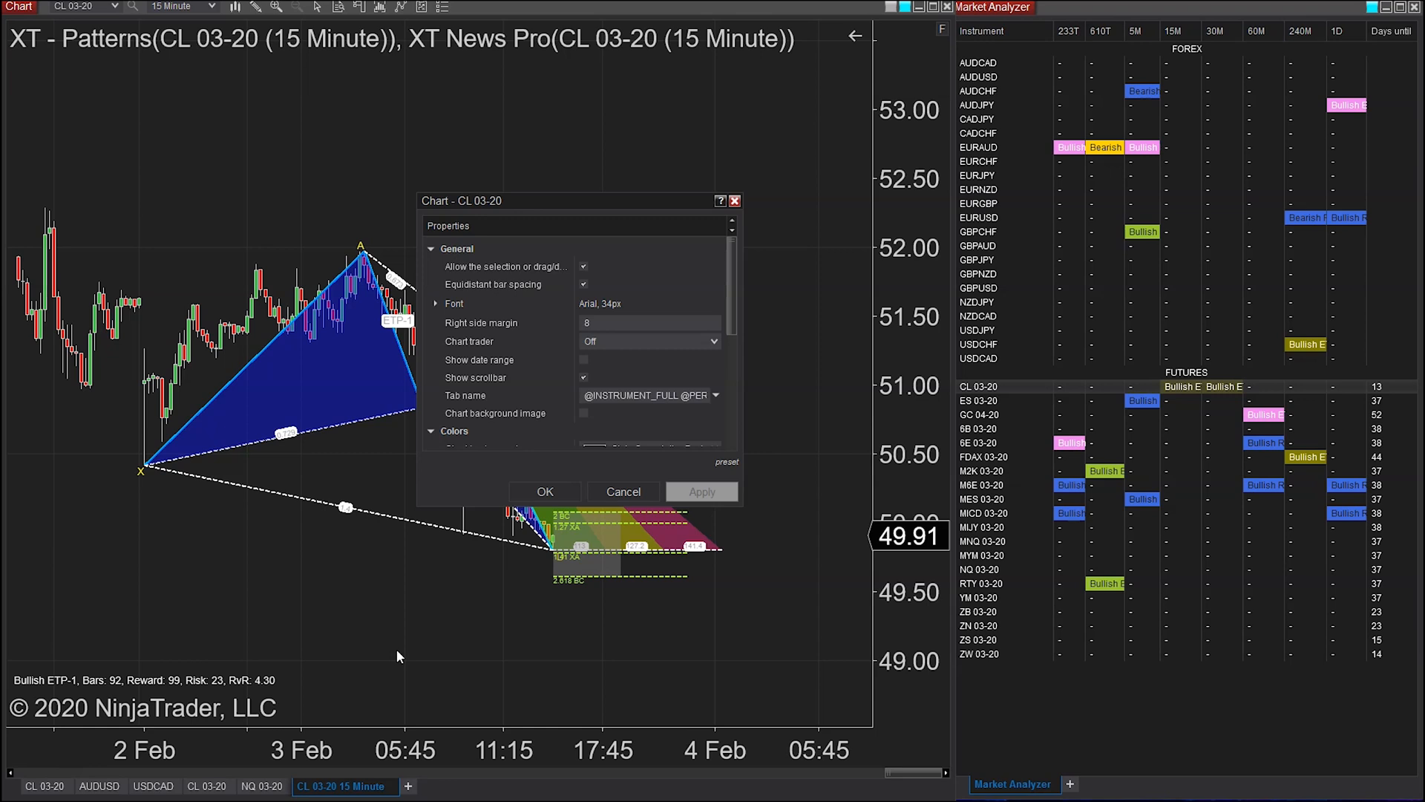
mouse_move(743, 574)
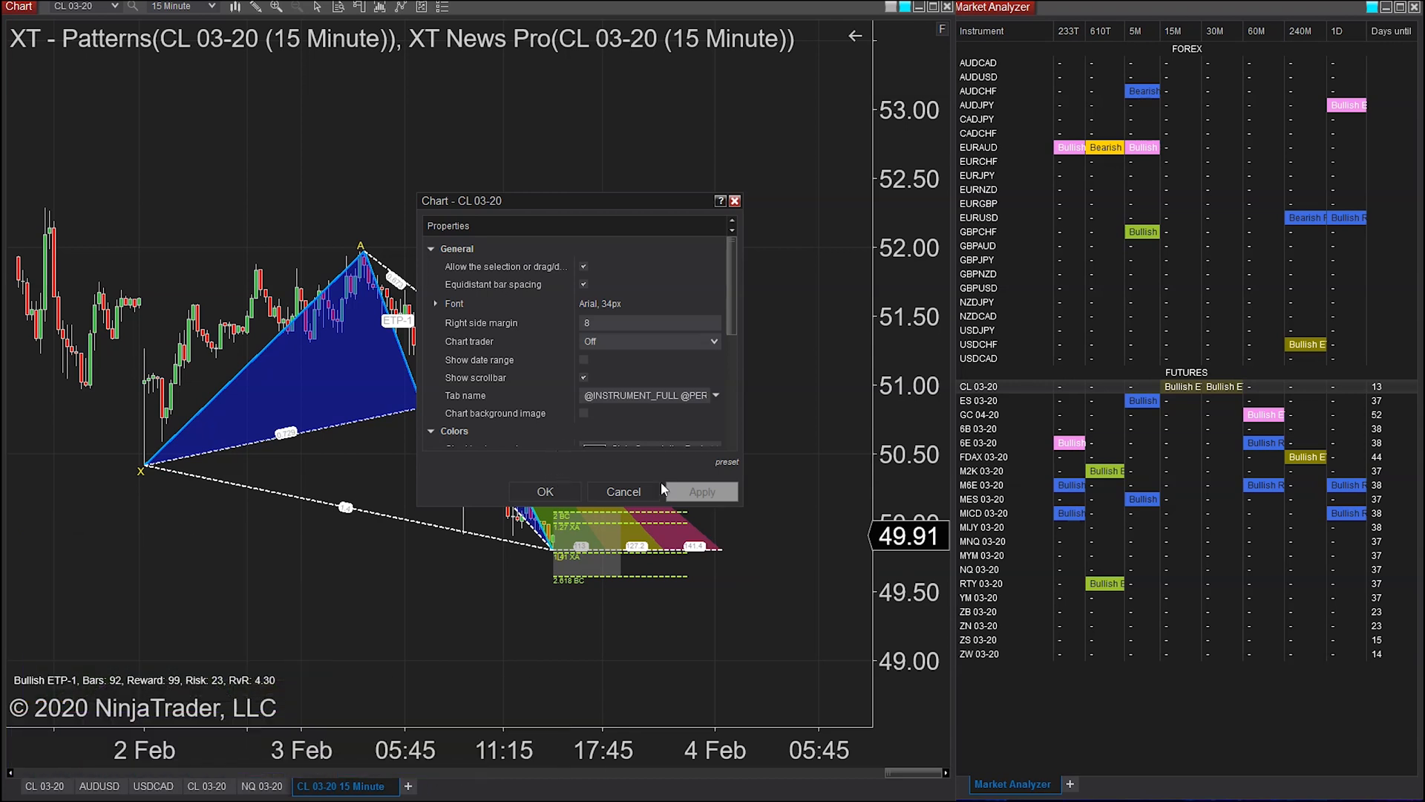
left_click(544, 492)
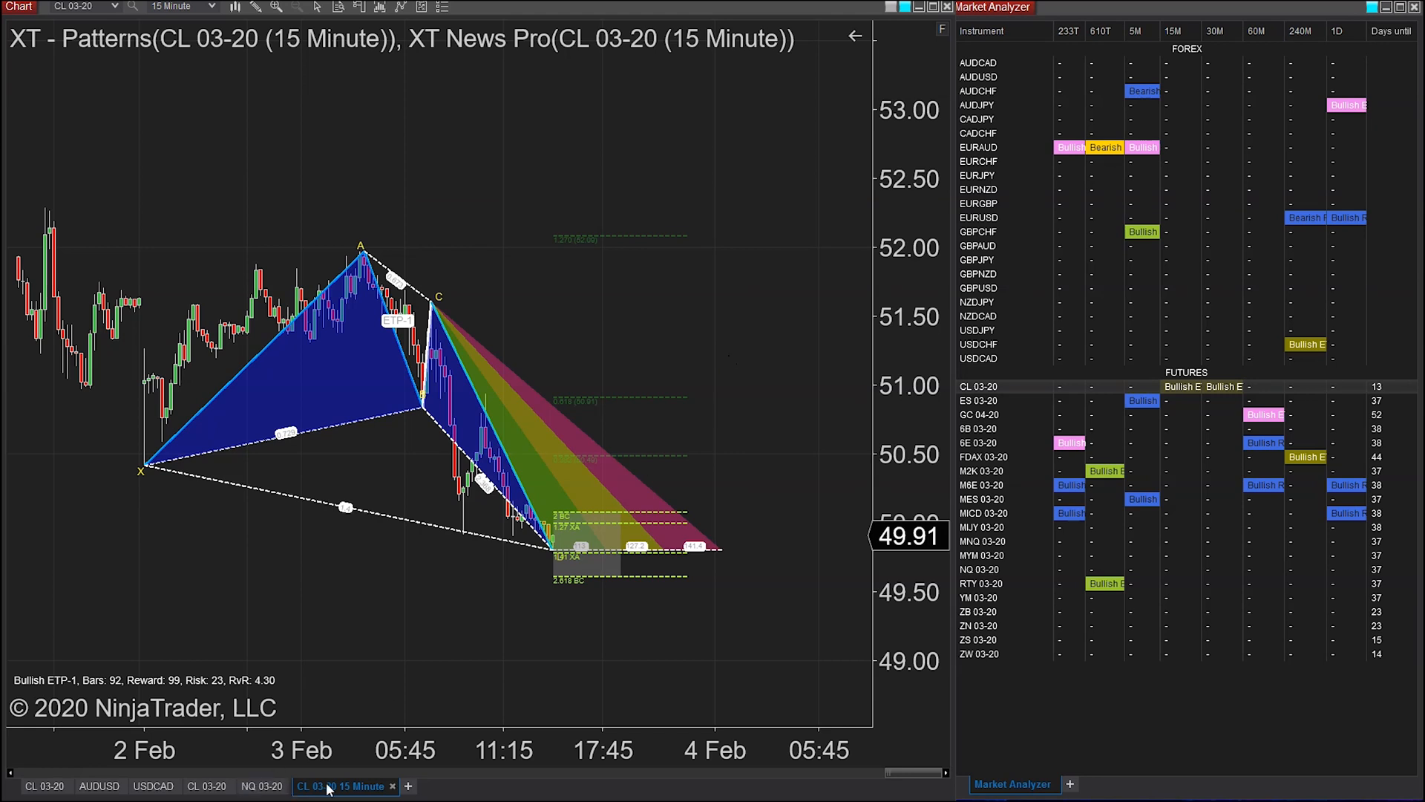
right_click(345, 785)
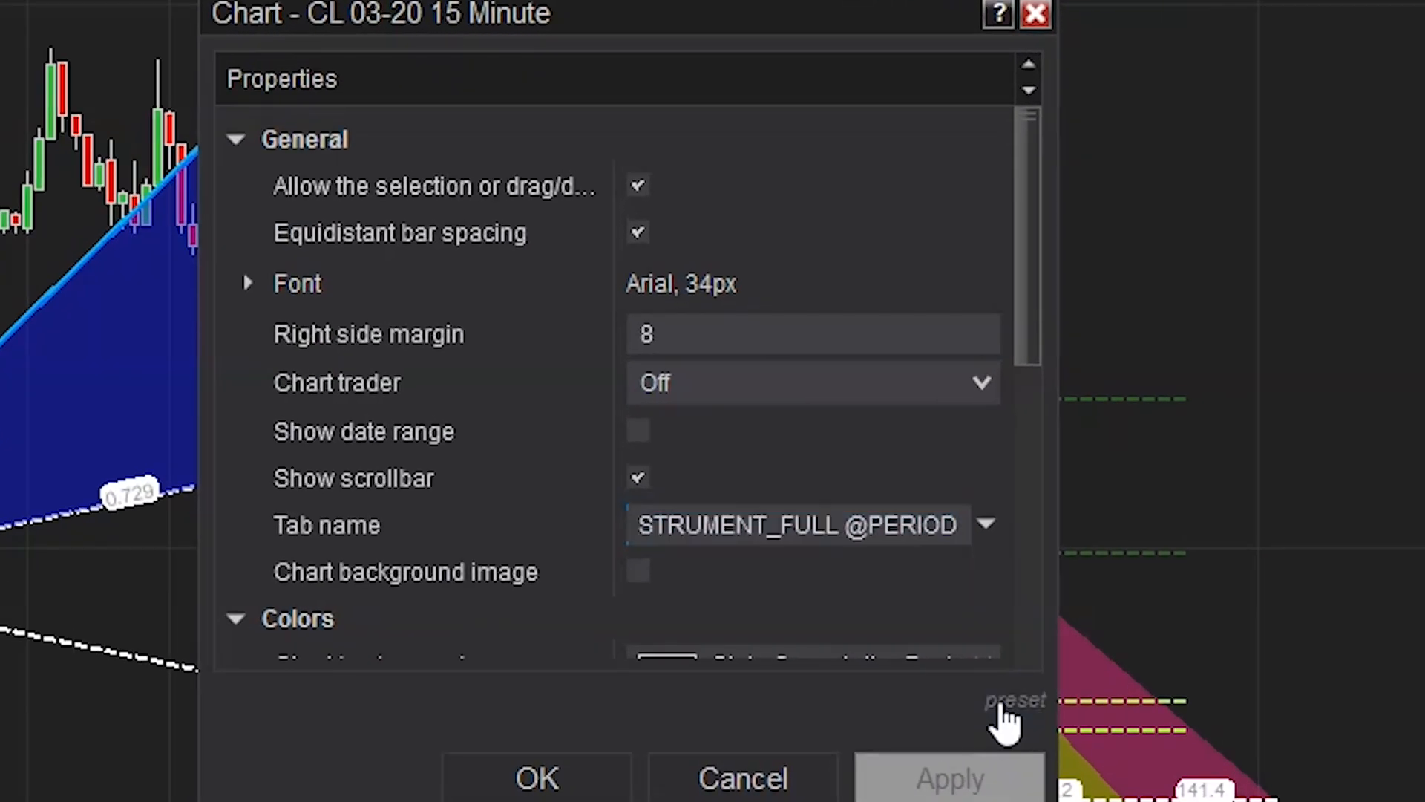
mouse_move(840, 772)
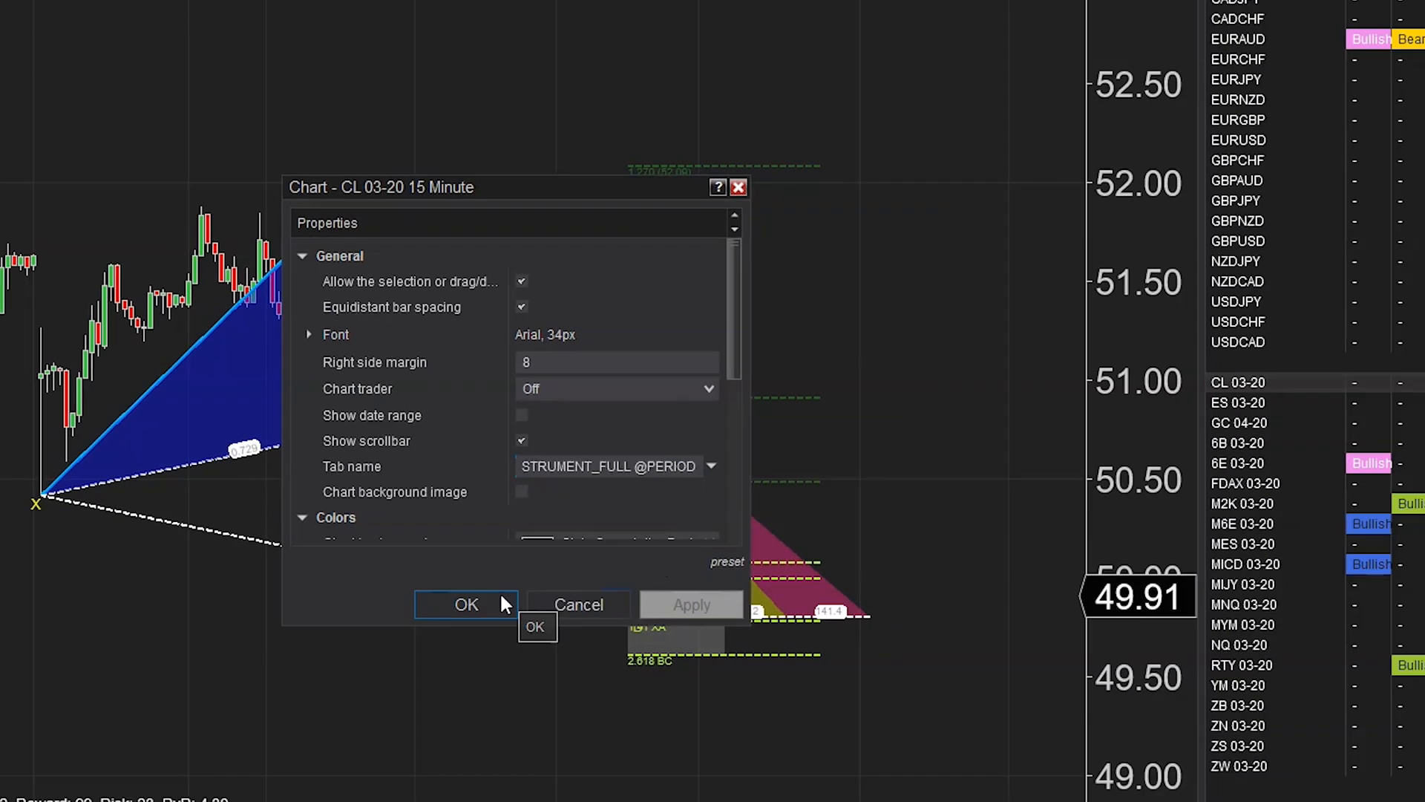
left_click(466, 604)
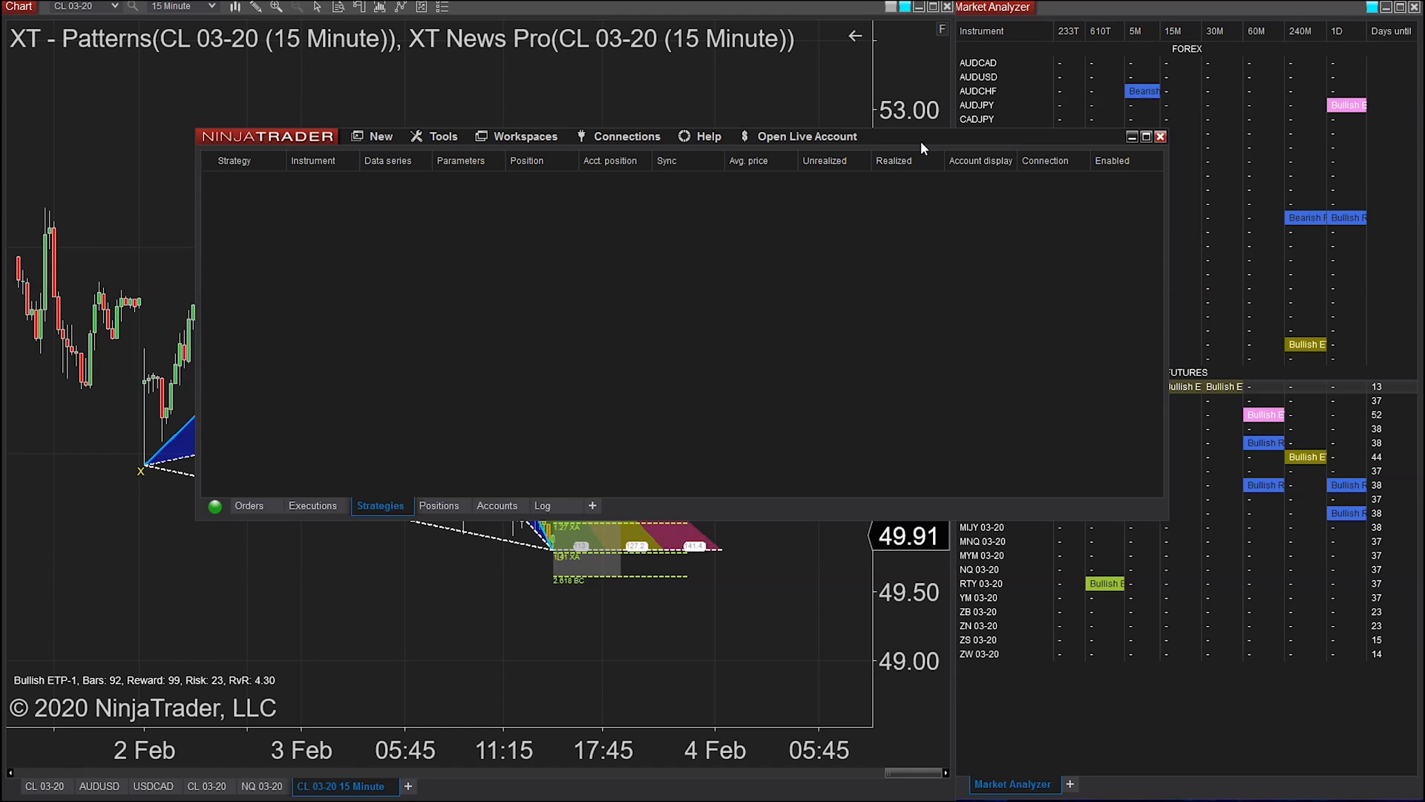
mouse_move(627, 137)
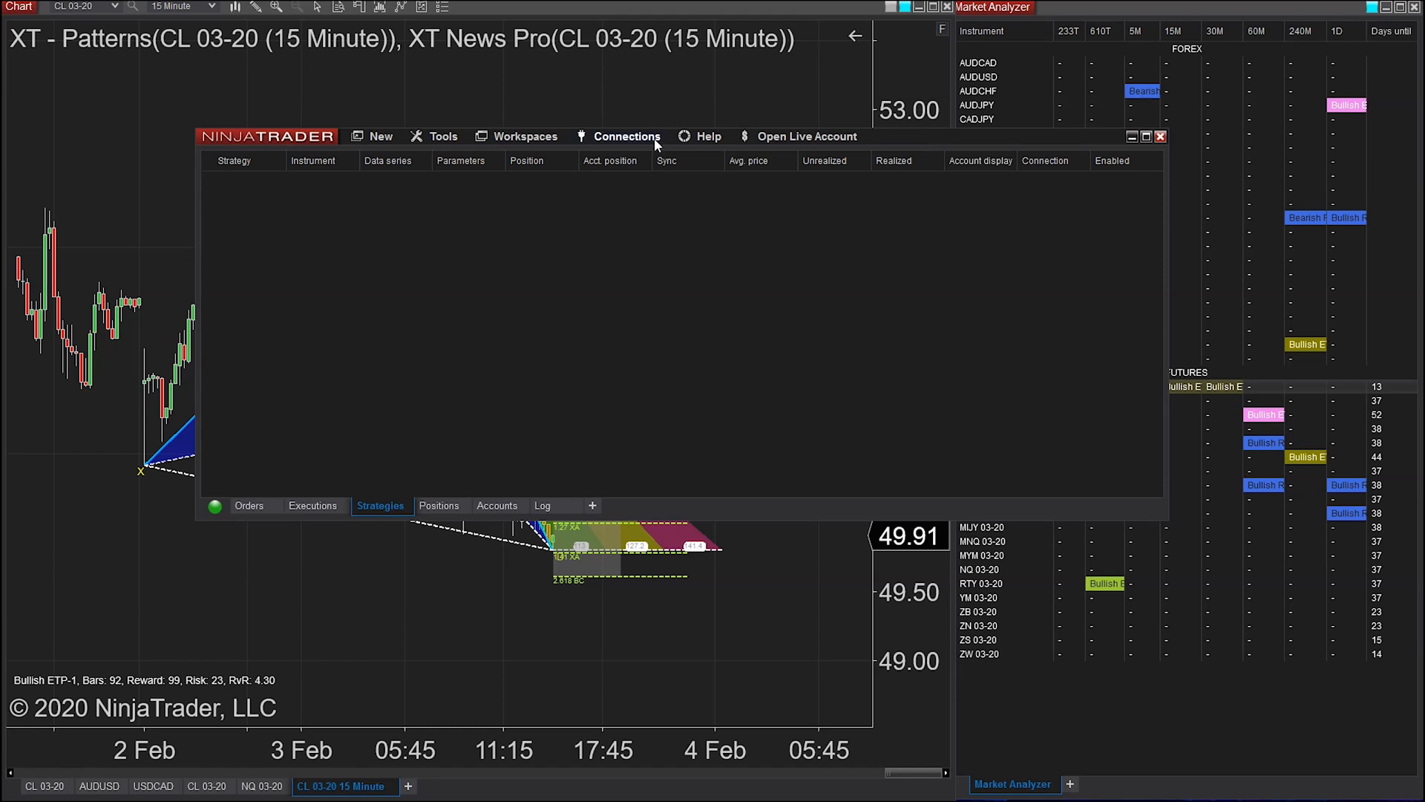
Disconnect the Kinetick data feed from Connections, confirming despite the open-position warning
left_click(627, 135)
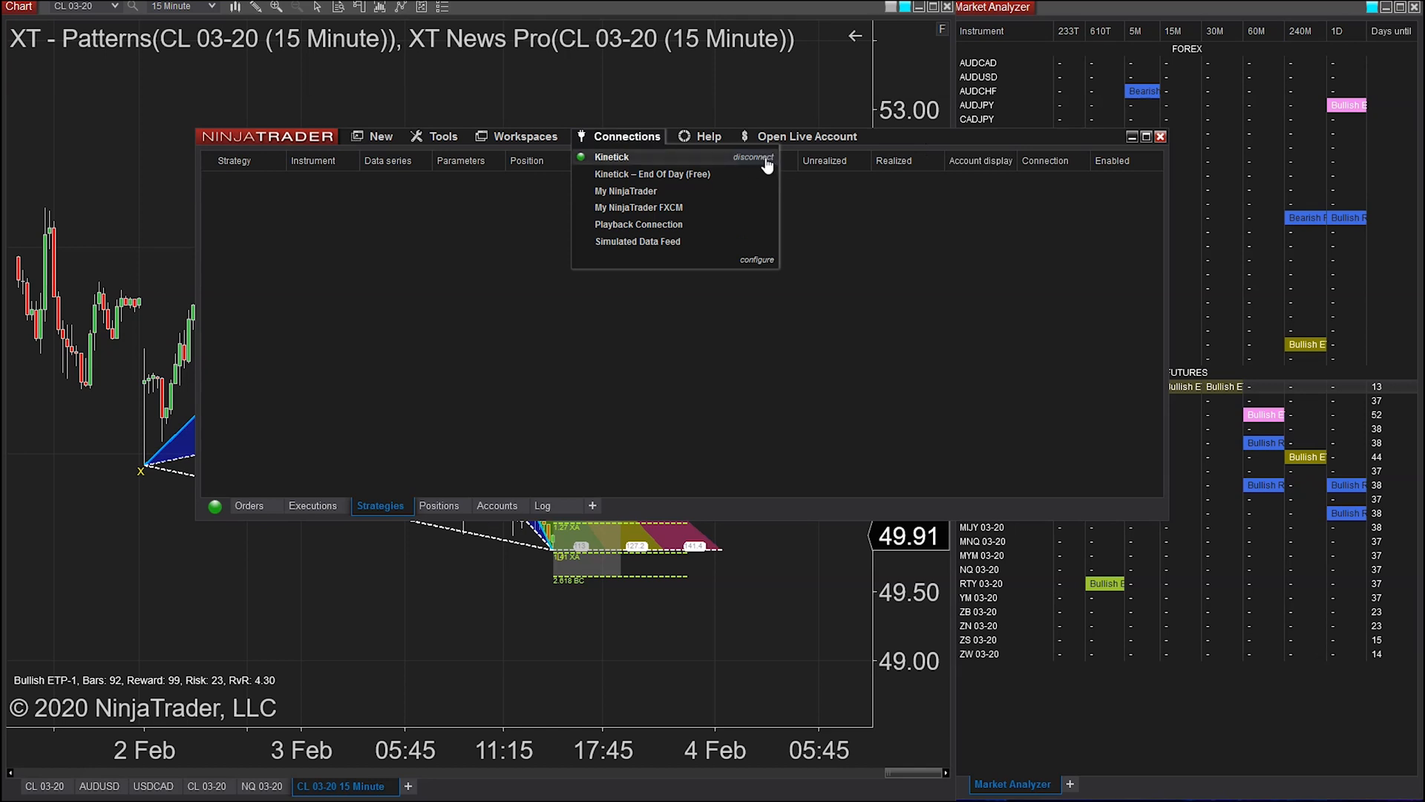
left_click(753, 156)
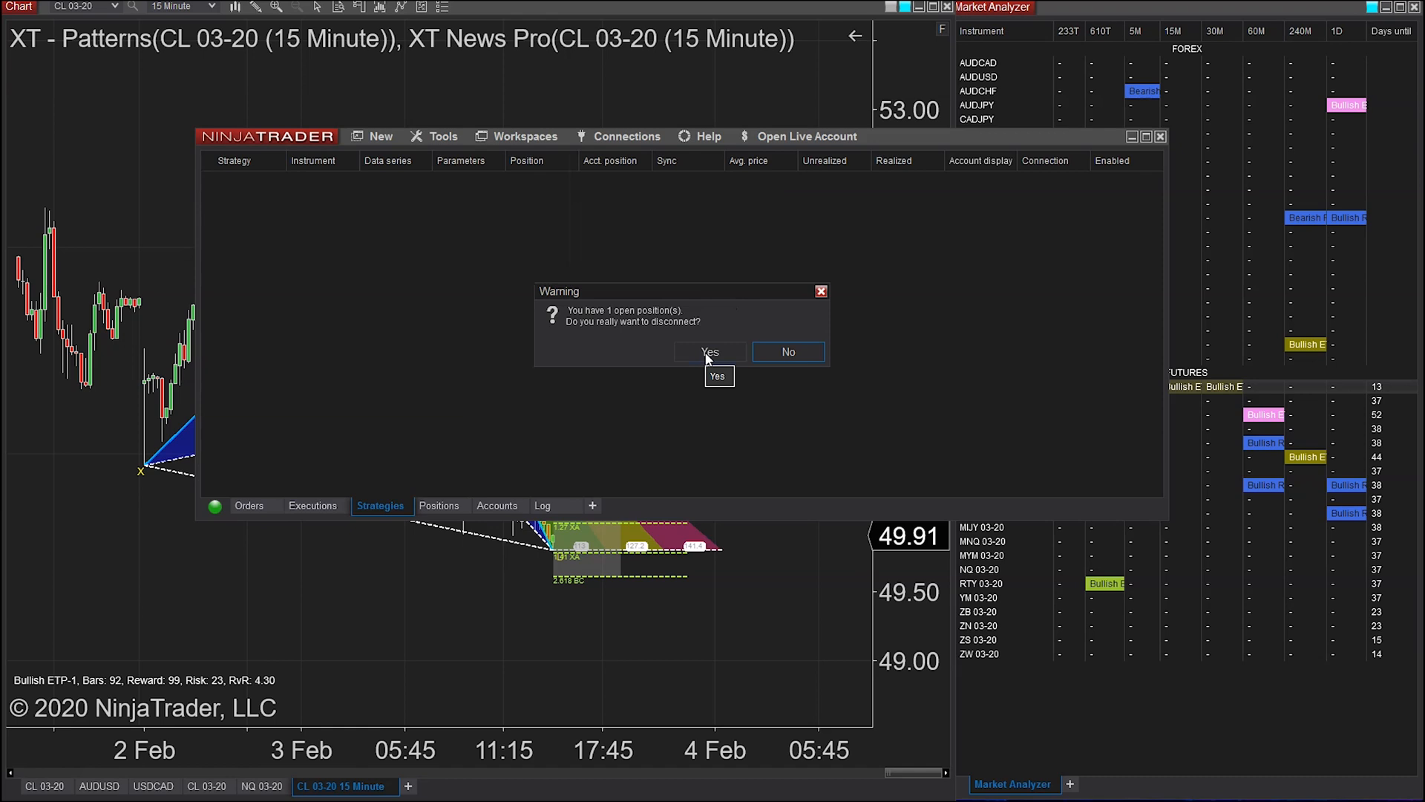
left_click(709, 352)
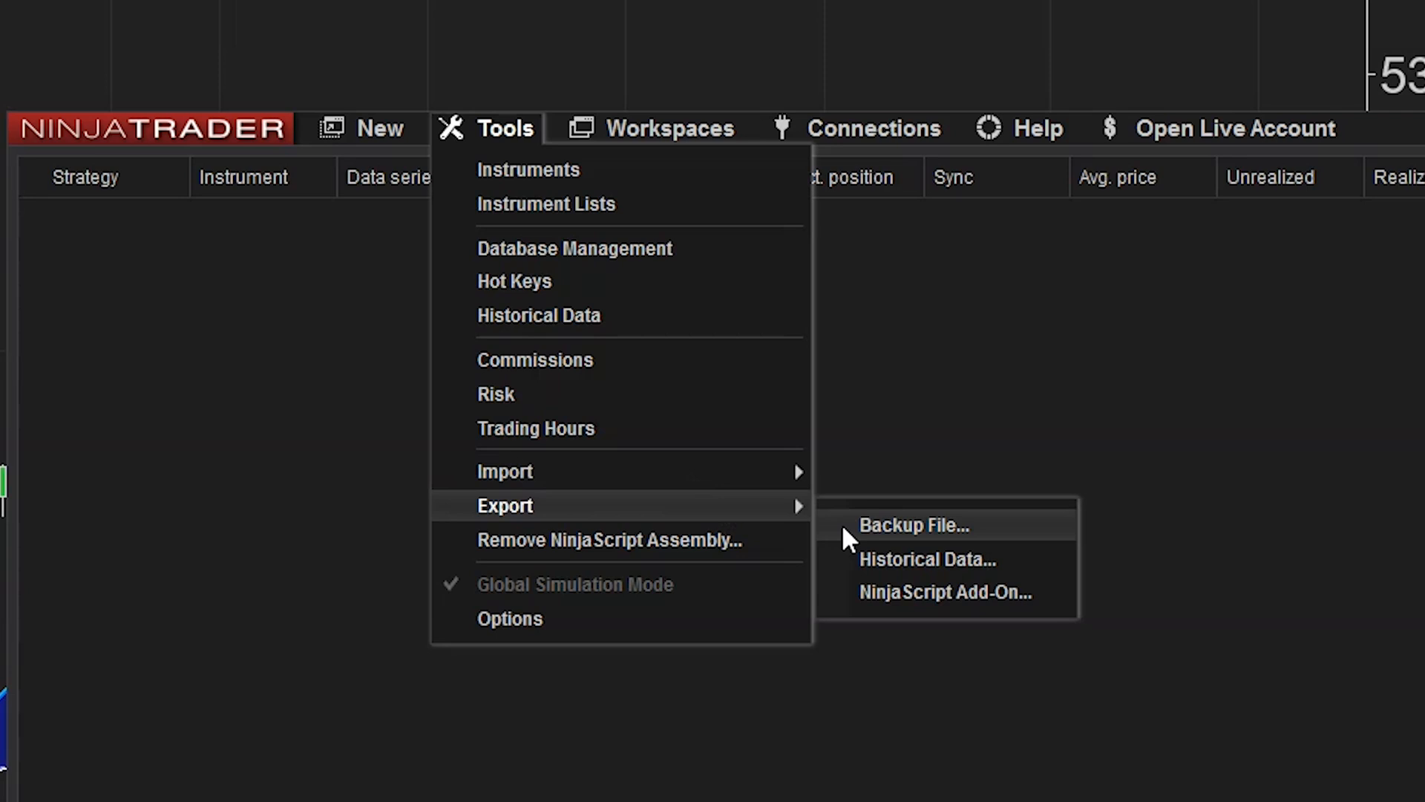
Enable an every-Friday backup reminder in the Backup File export window
left_click(913, 524)
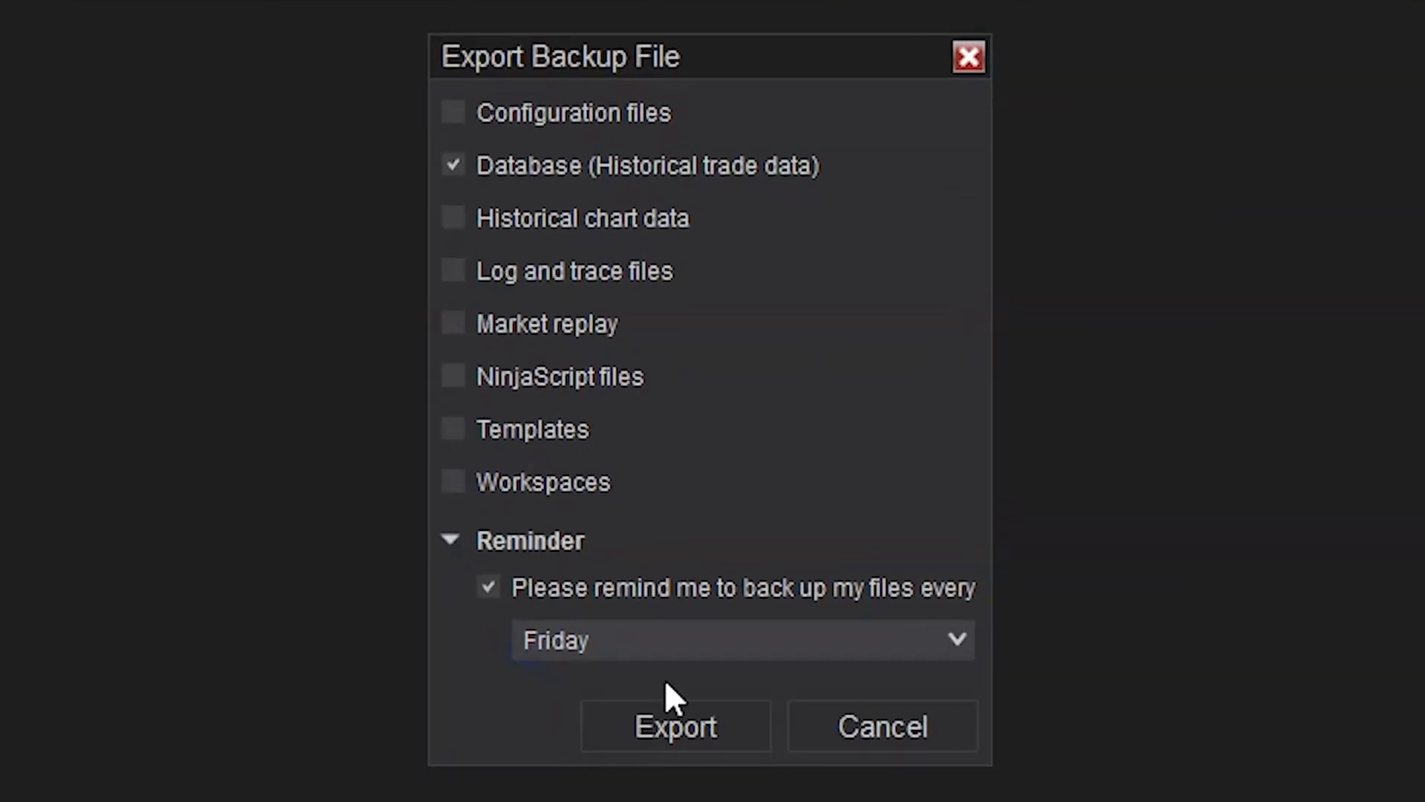
mouse_move(758, 613)
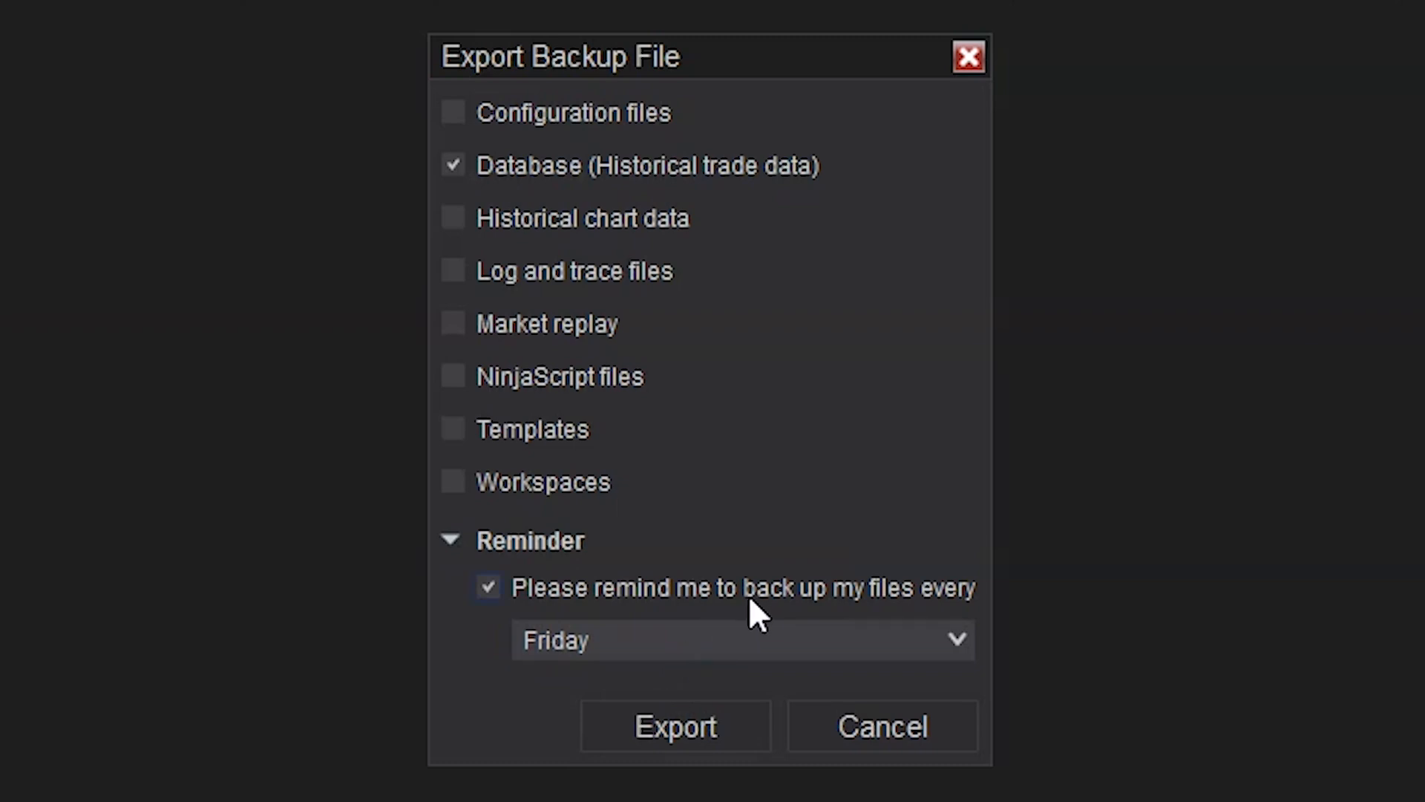
left_click(741, 640)
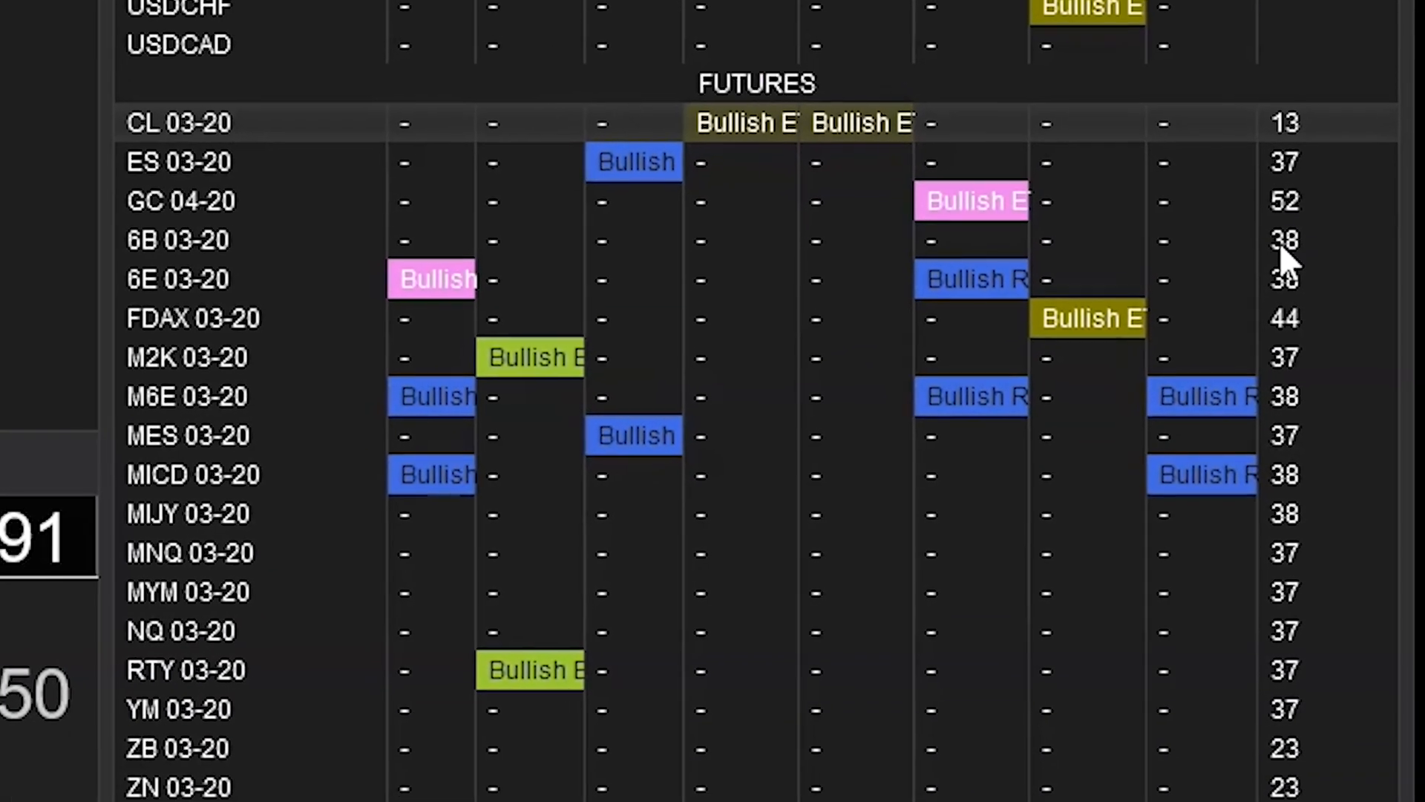
Add the 'Days until rollover' column through the Market Analyzer Columns configuration
scroll("down", 3)
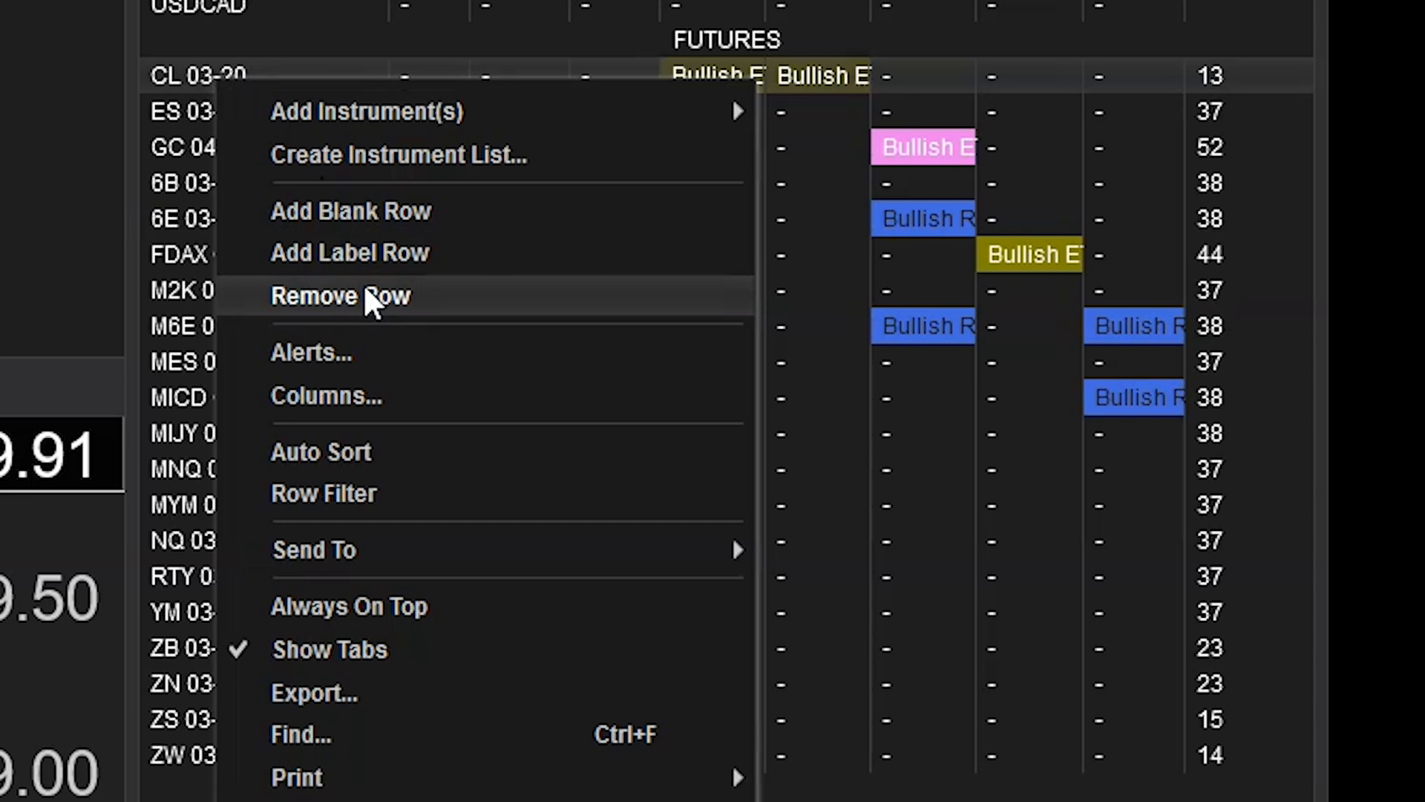
left_click(325, 395)
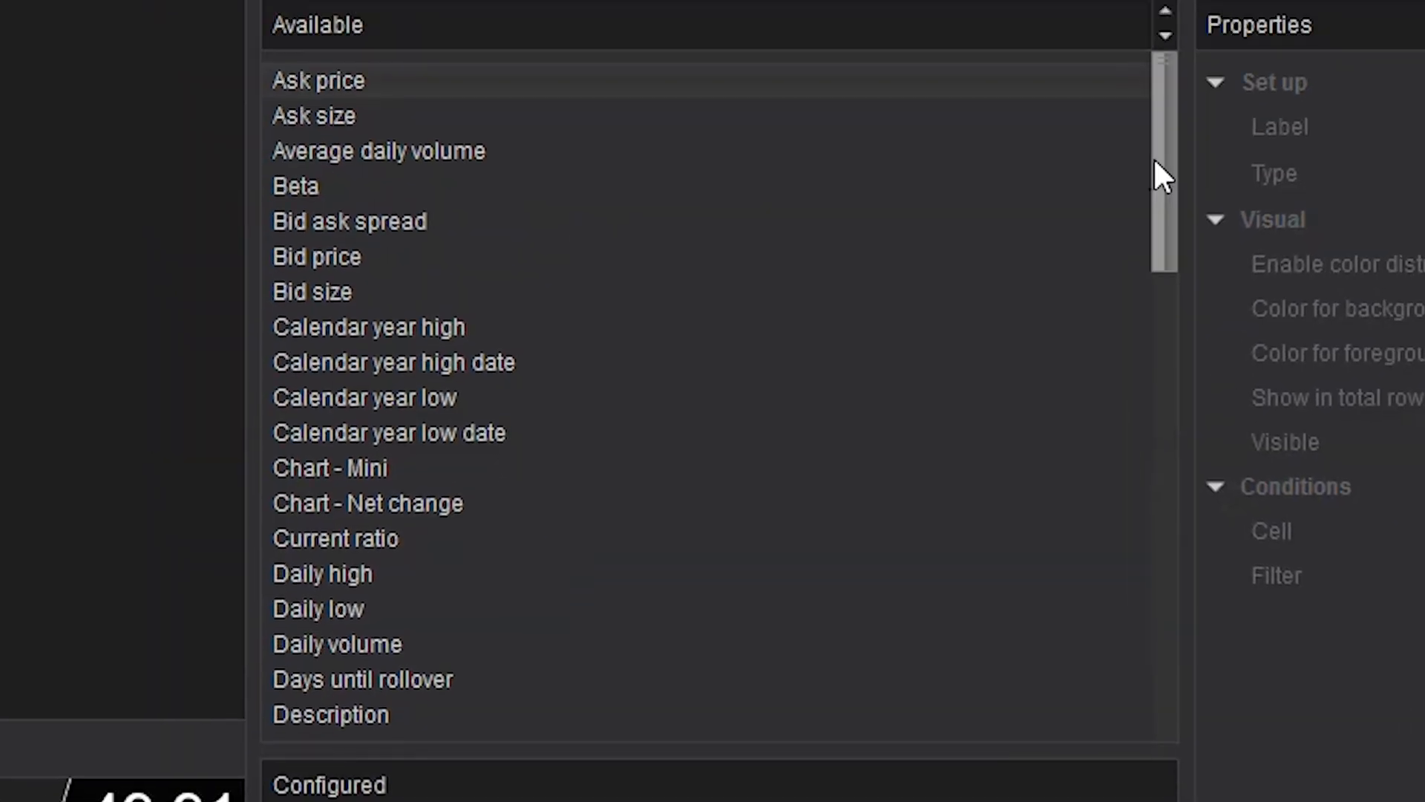
scroll("down", 3)
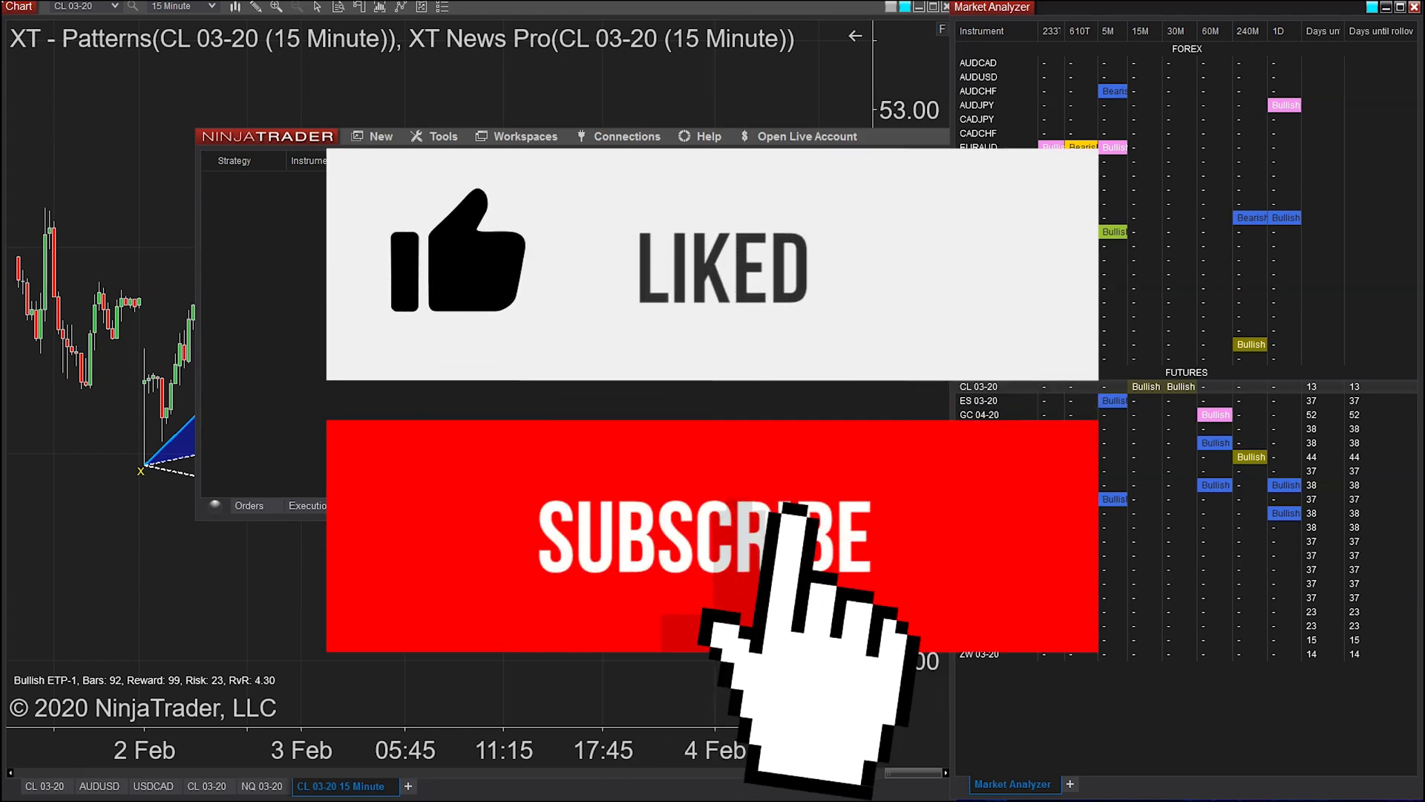
left_click(710, 536)
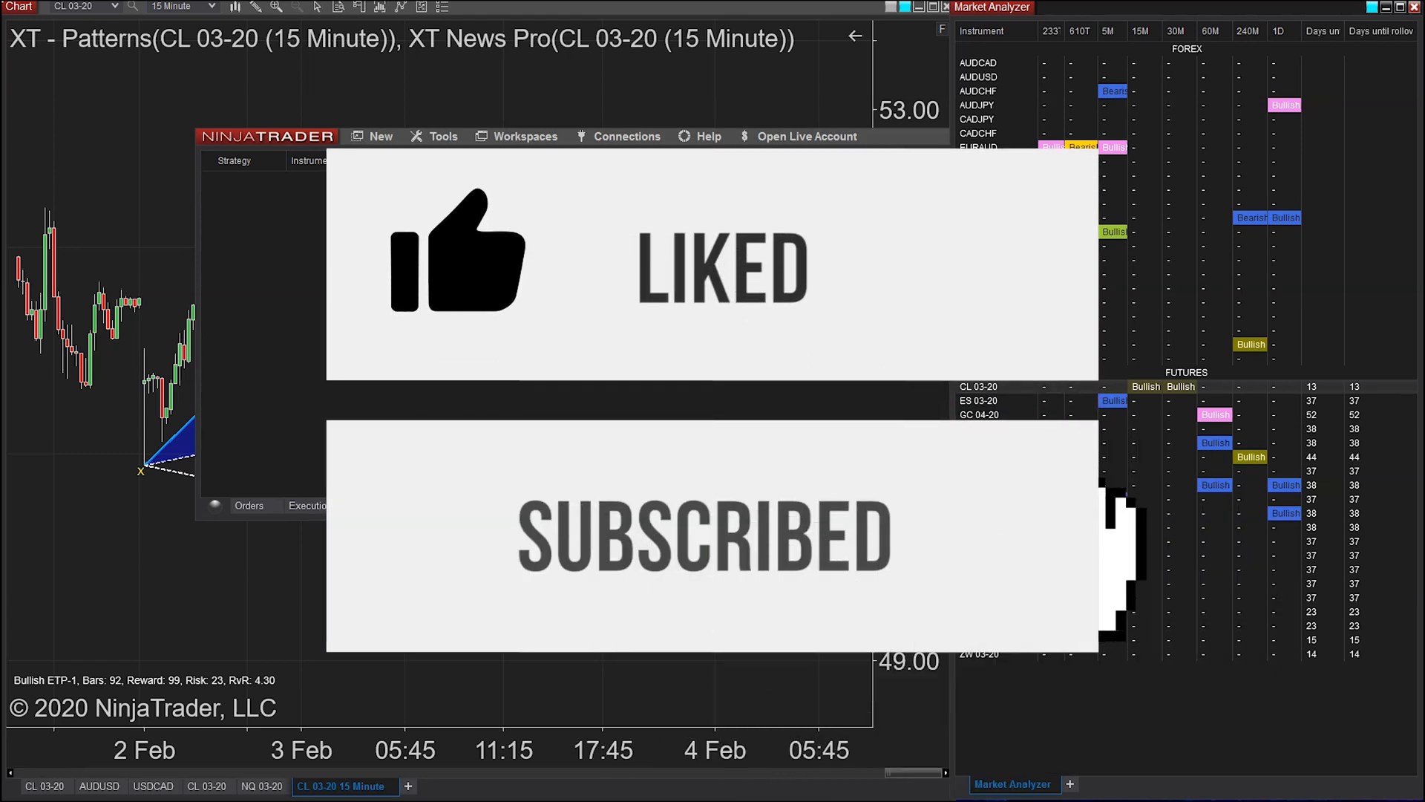